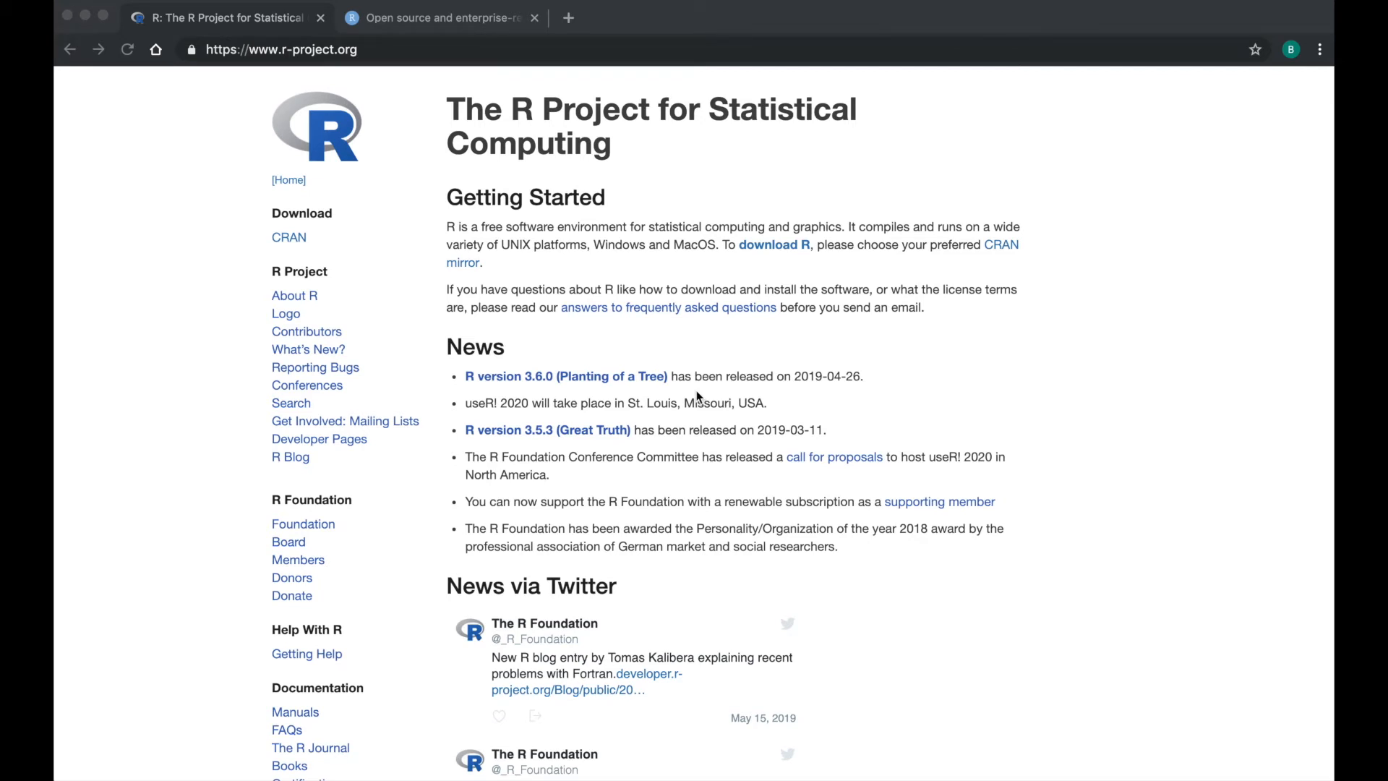
mouse_move(642, 389)
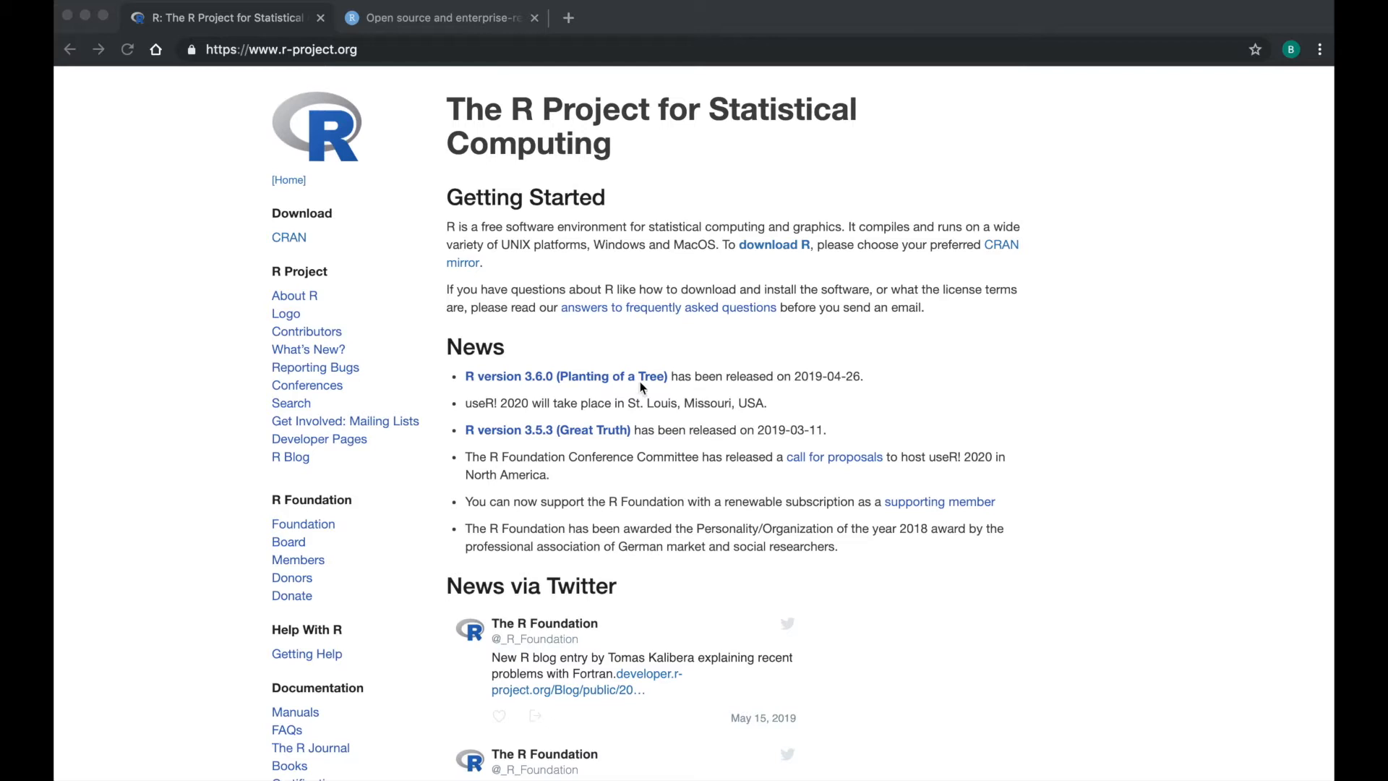
mouse_move(249, 82)
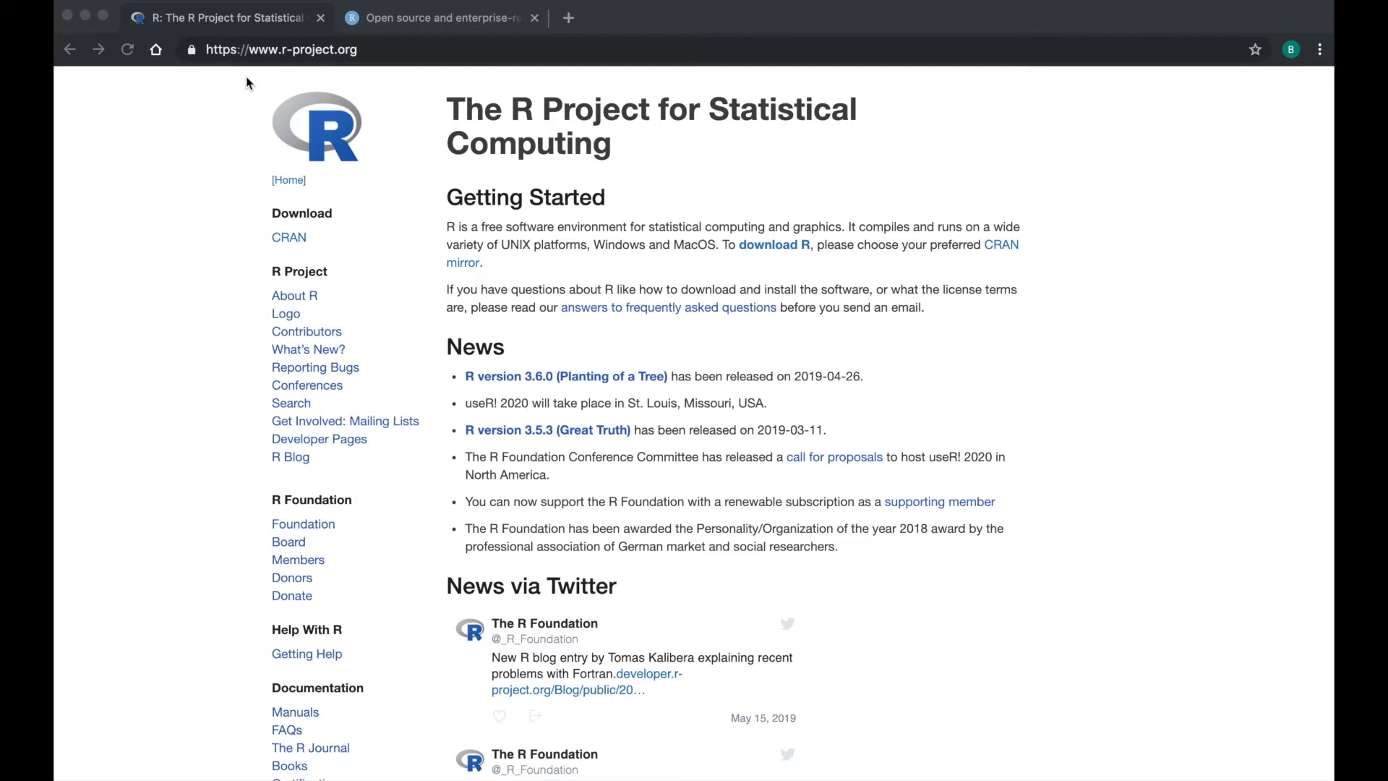
mouse_move(376, 103)
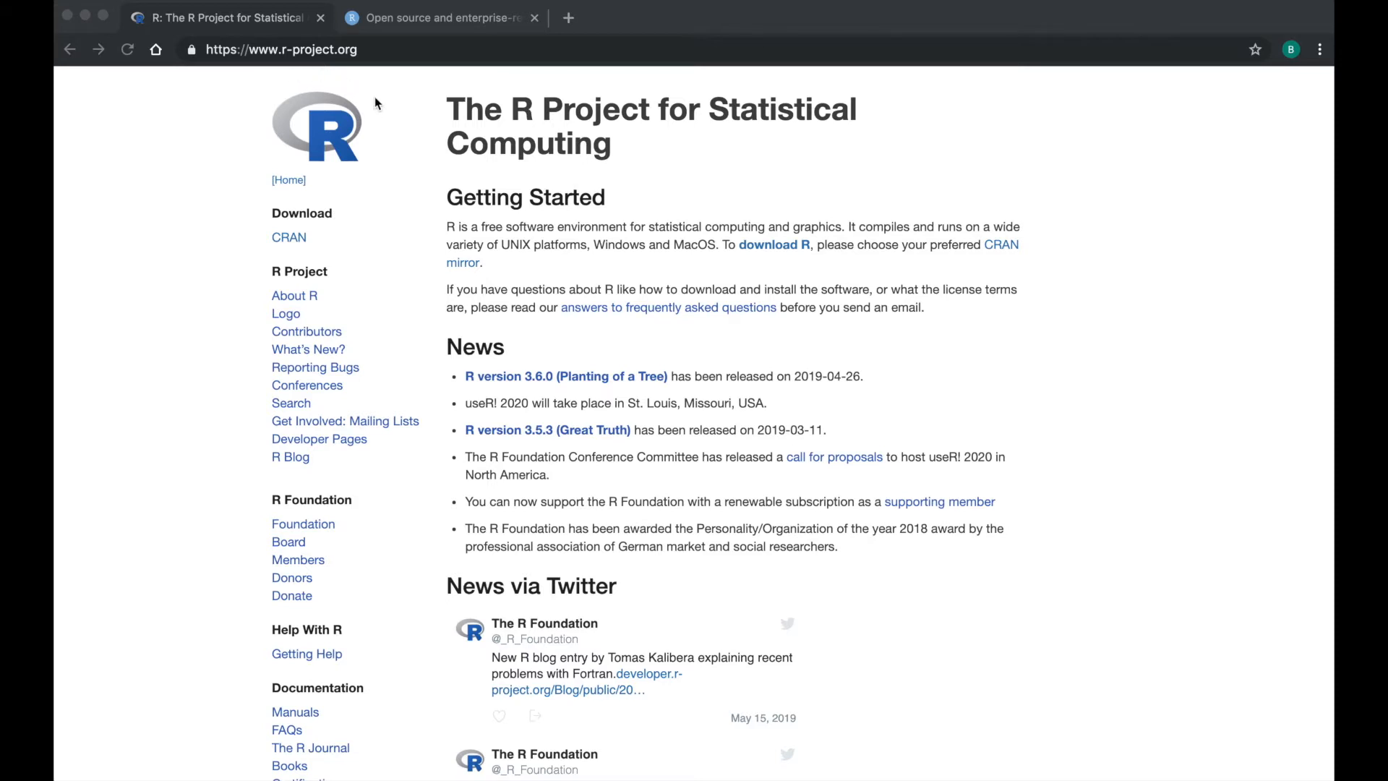
mouse_move(427, 128)
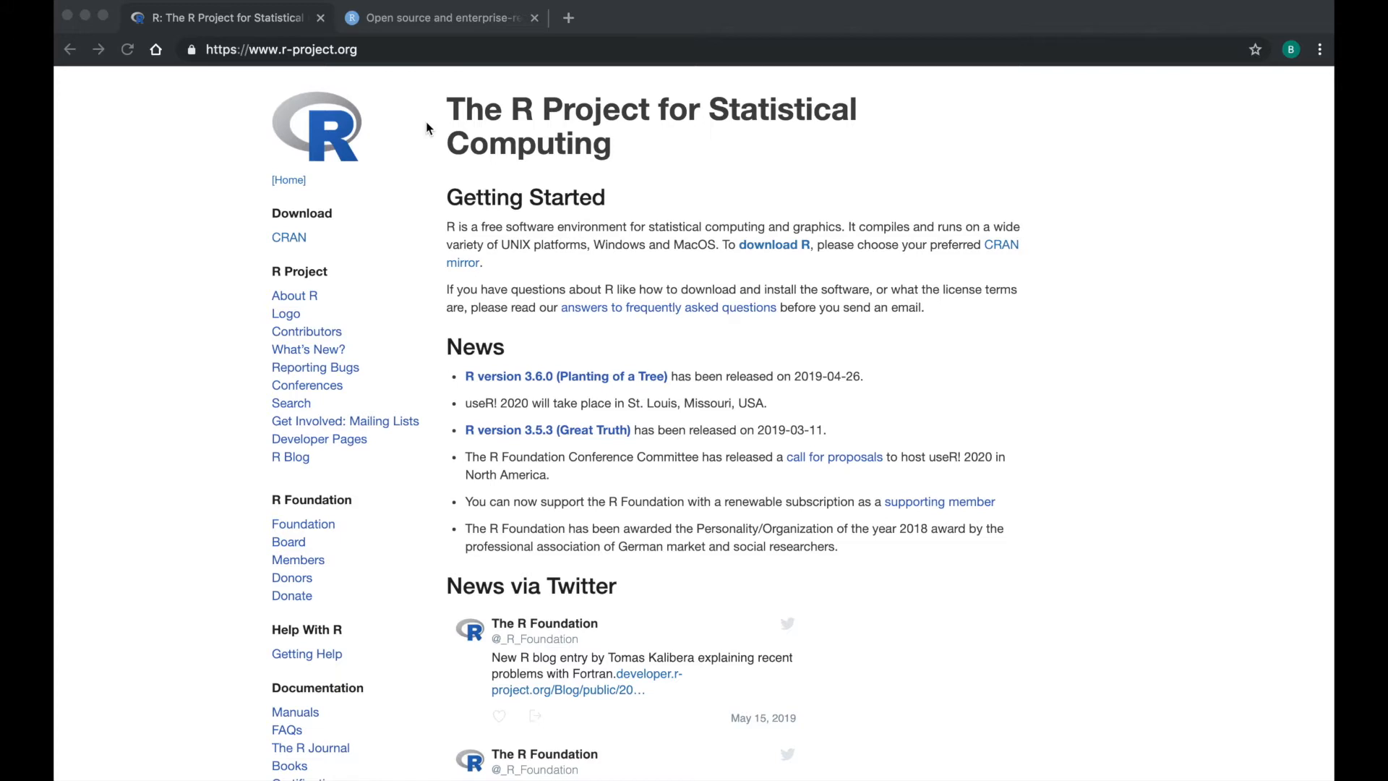
mouse_move(428, 218)
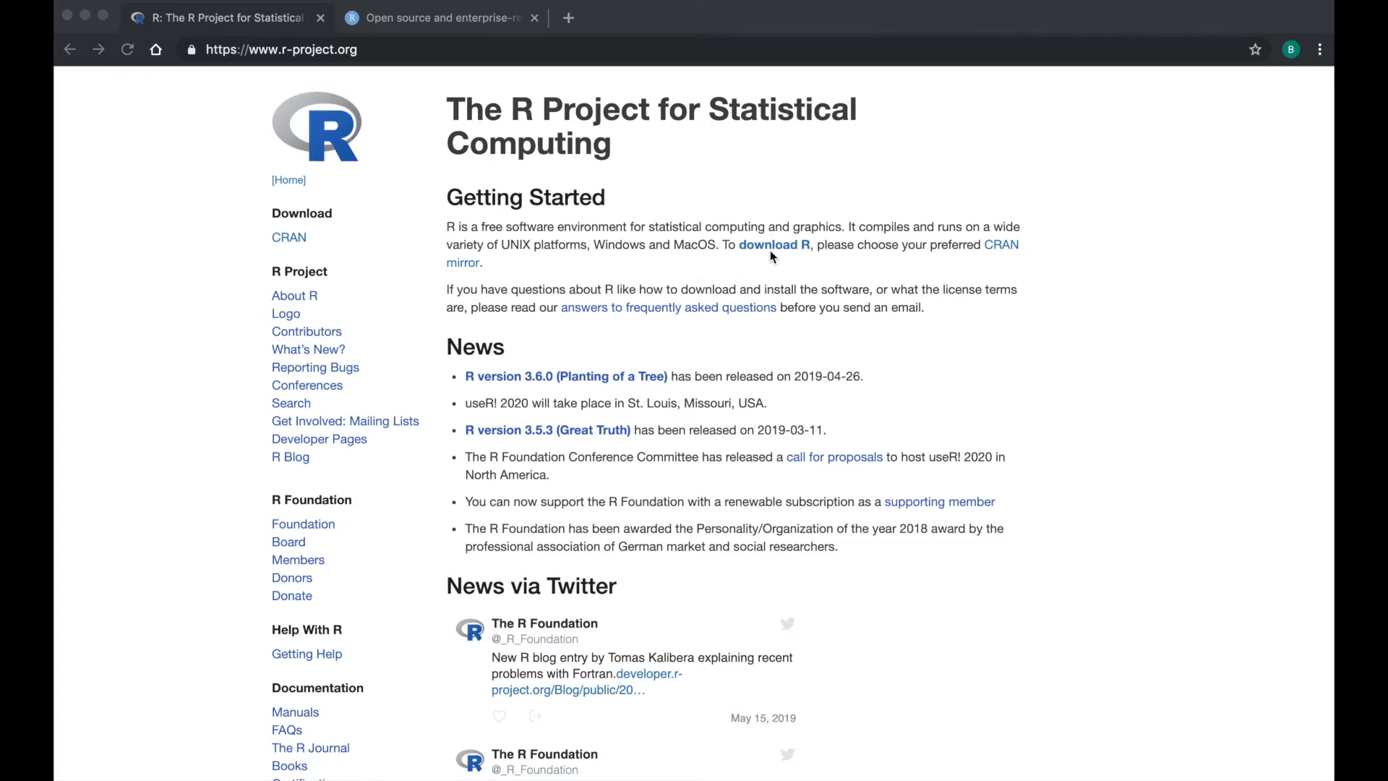
mouse_move(773, 245)
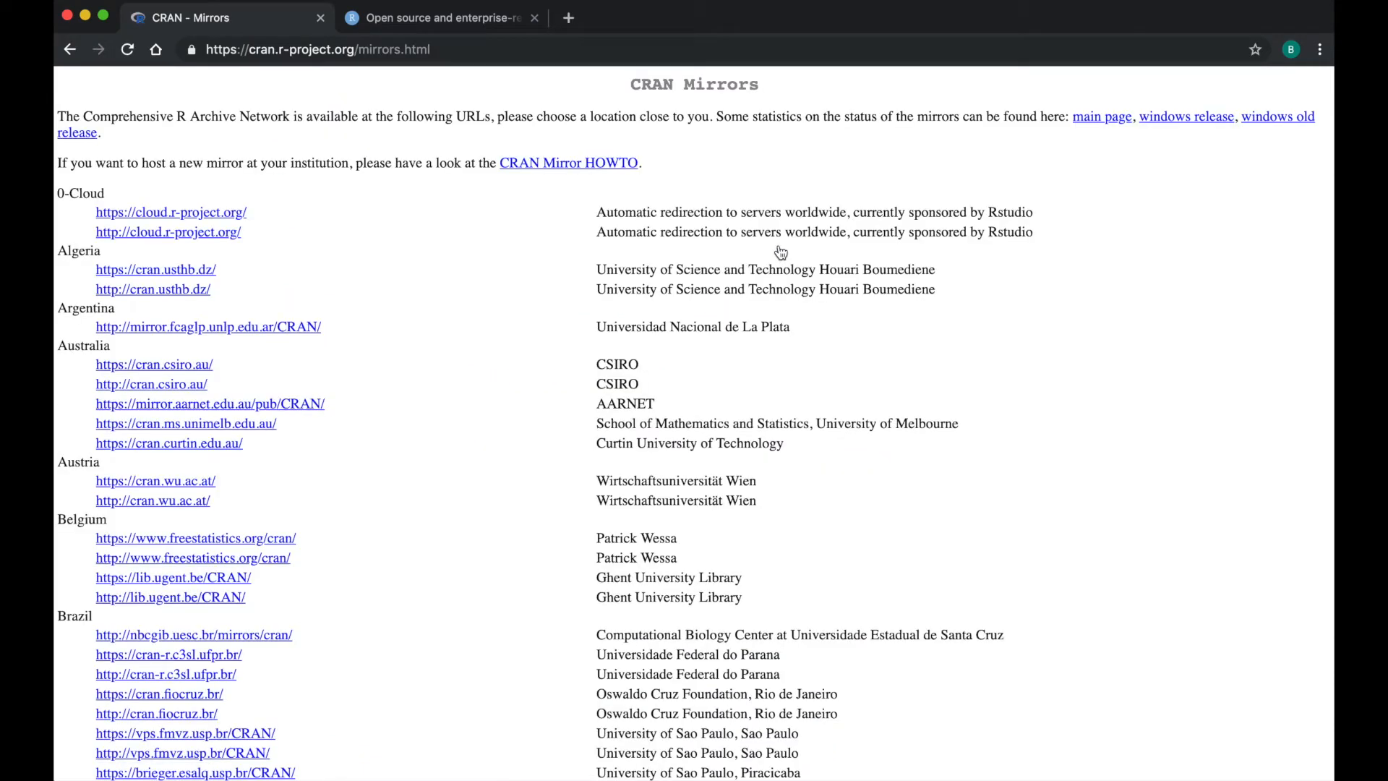
mouse_move(668, 133)
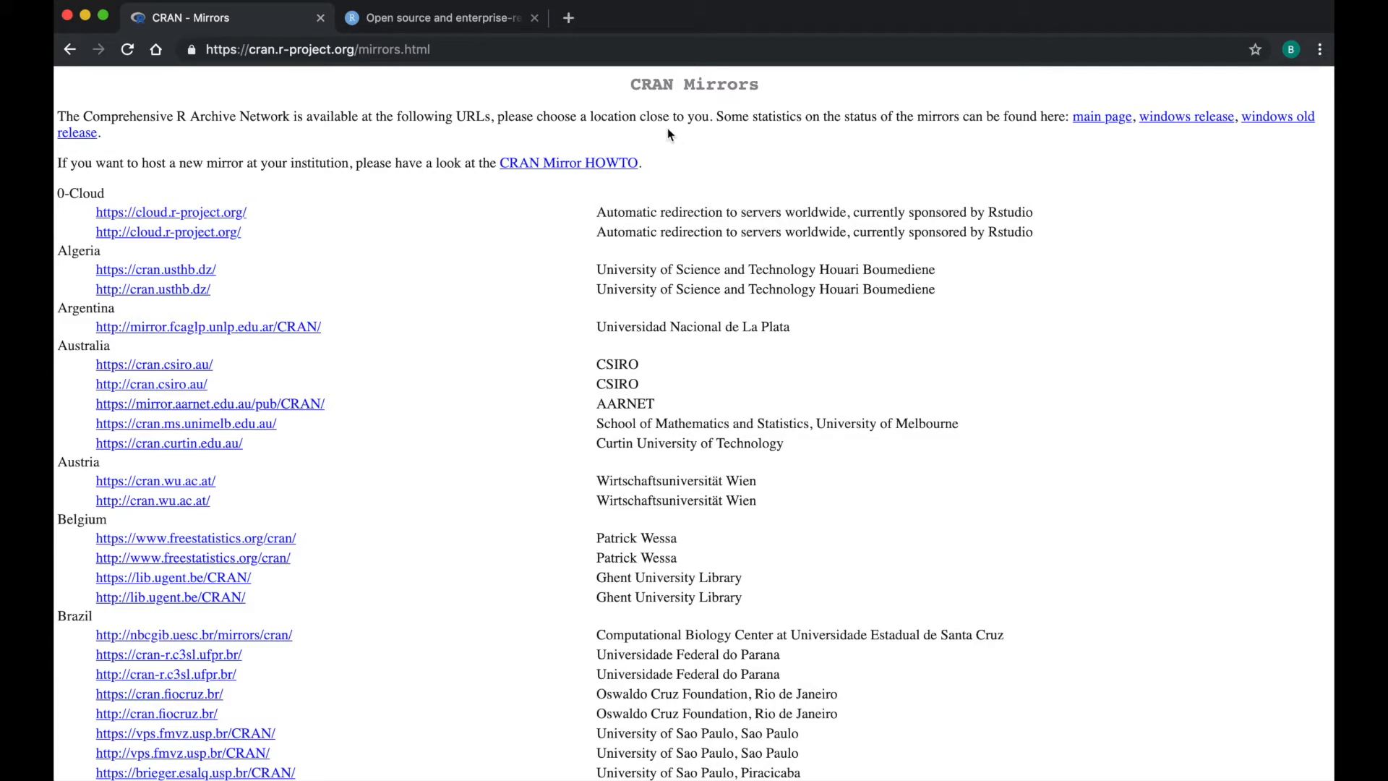
mouse_move(640, 105)
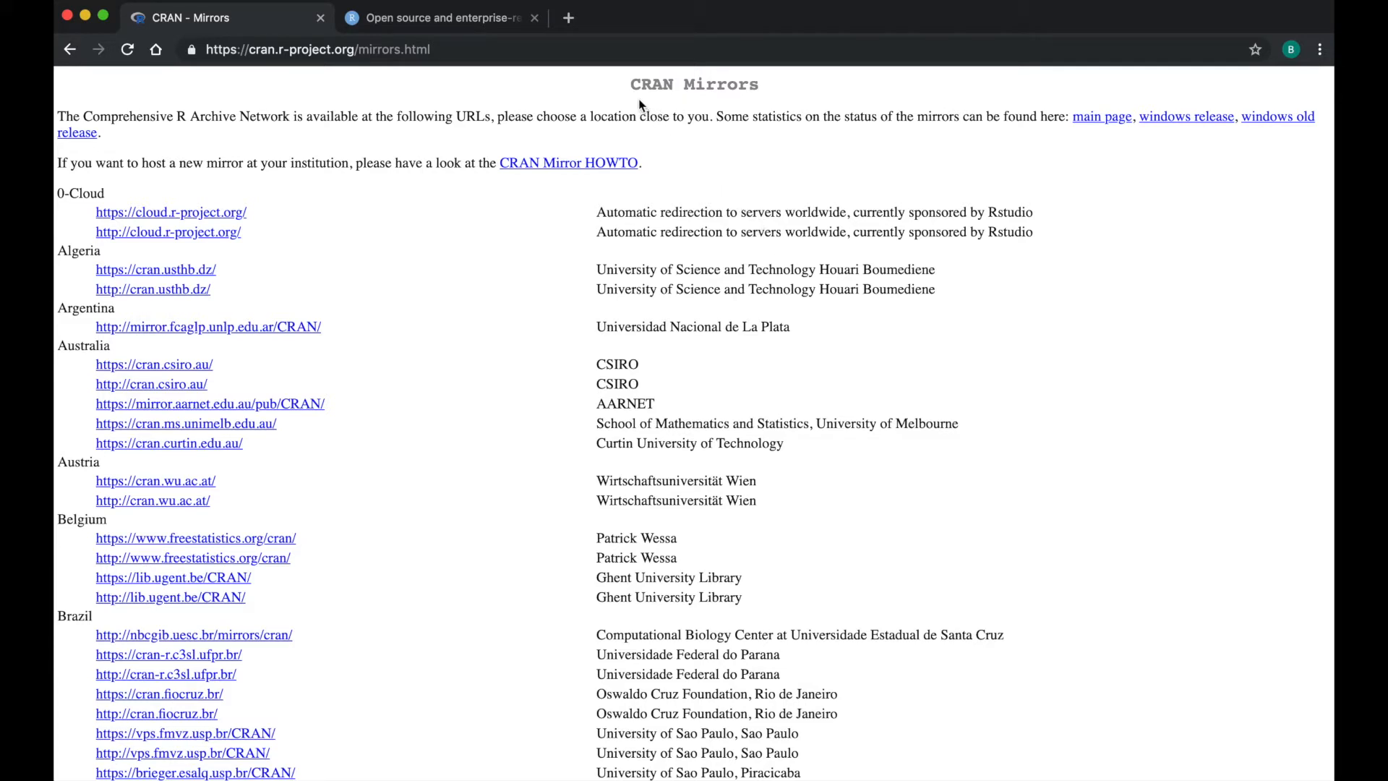
mouse_move(580, 121)
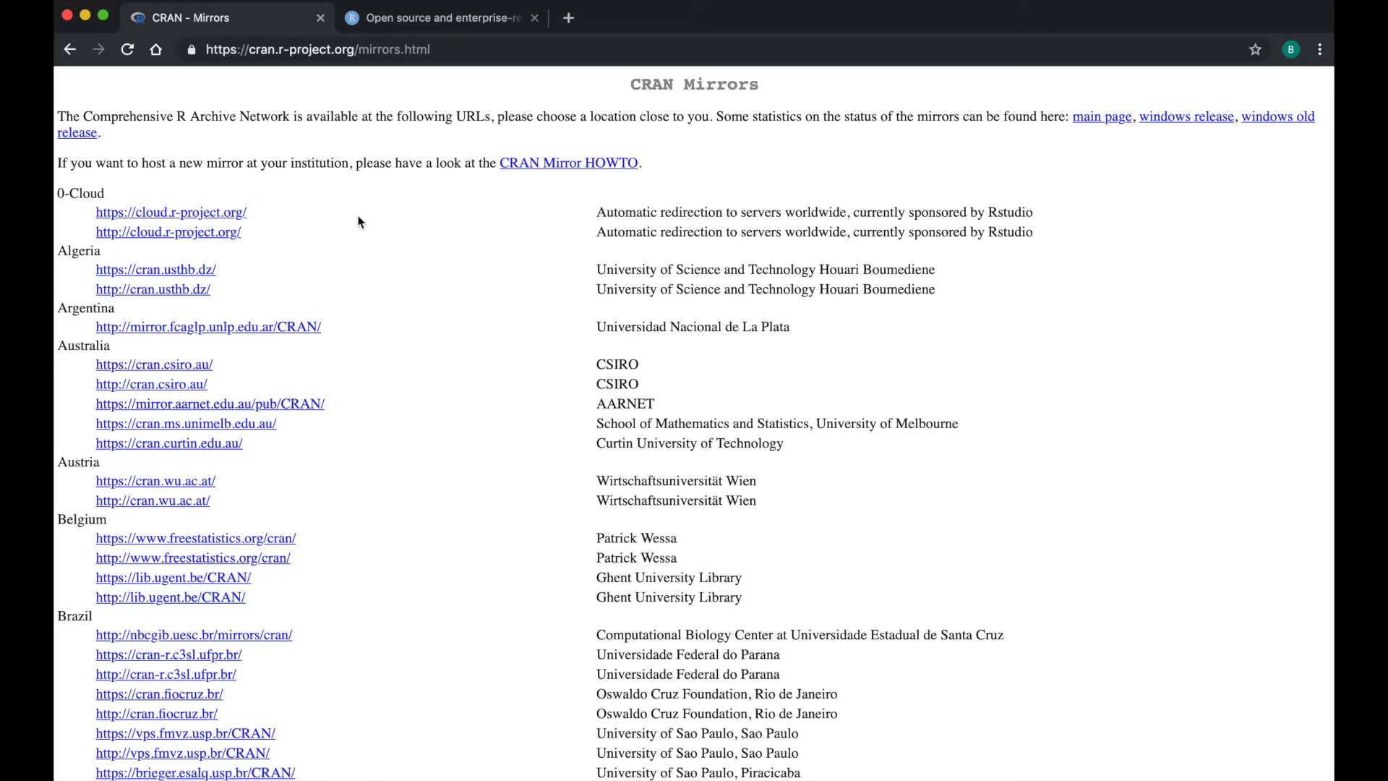
scroll("down", 3)
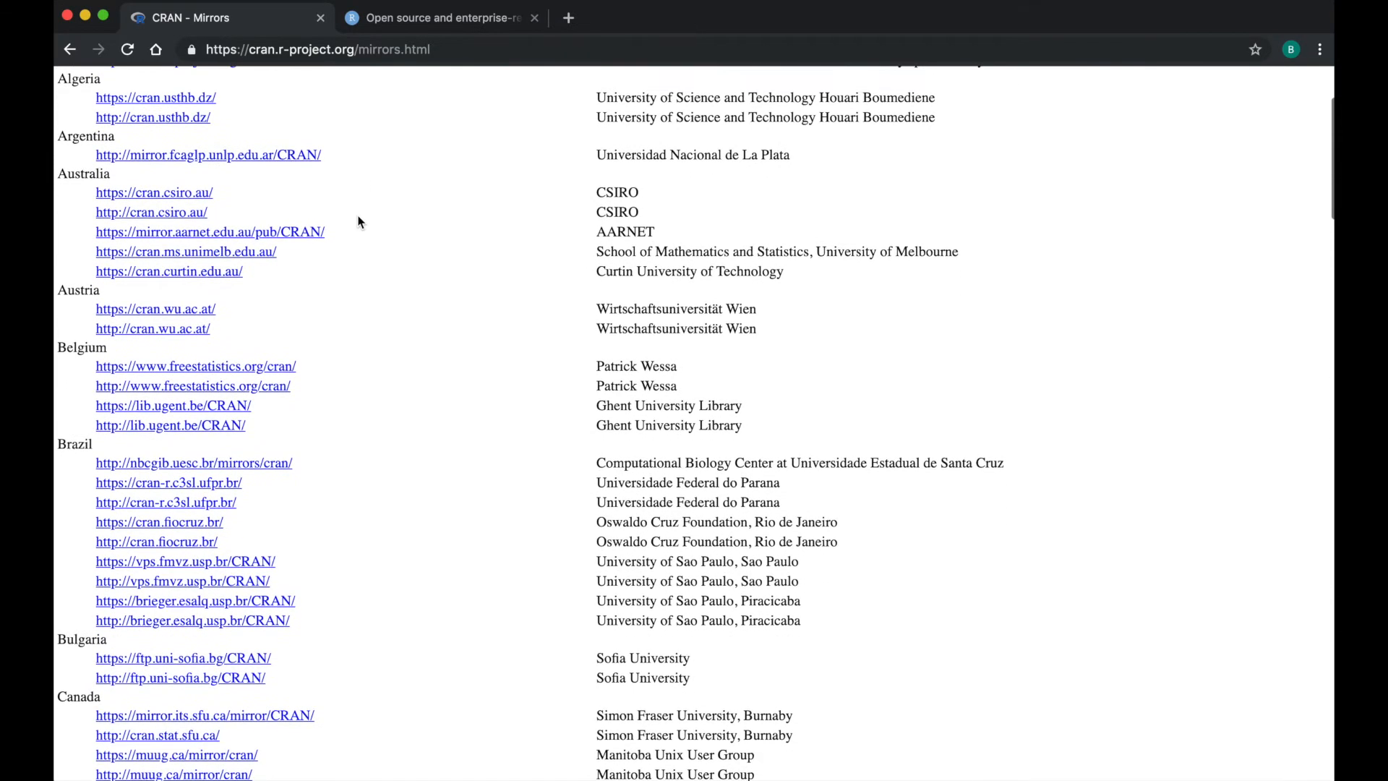
scroll("down", 3)
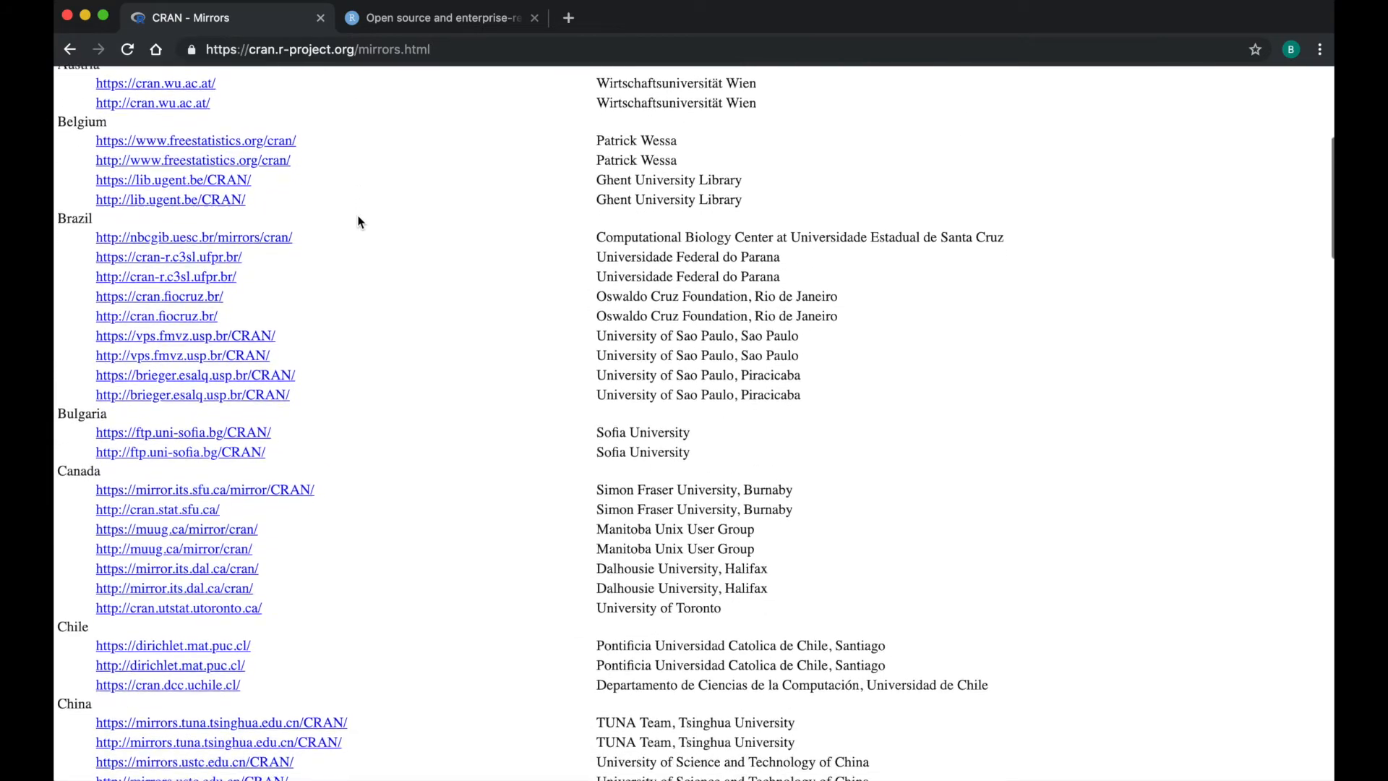
scroll("down", 3)
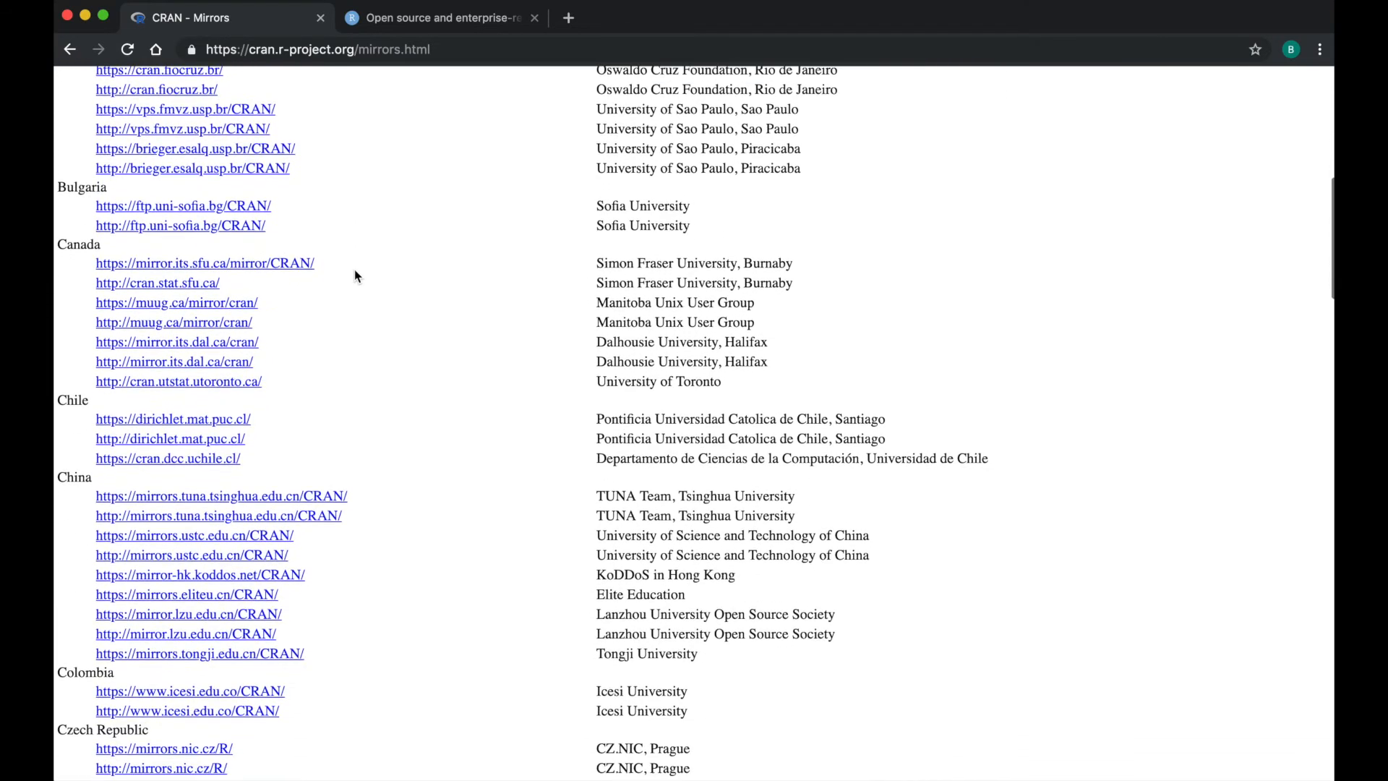
scroll("down", 3)
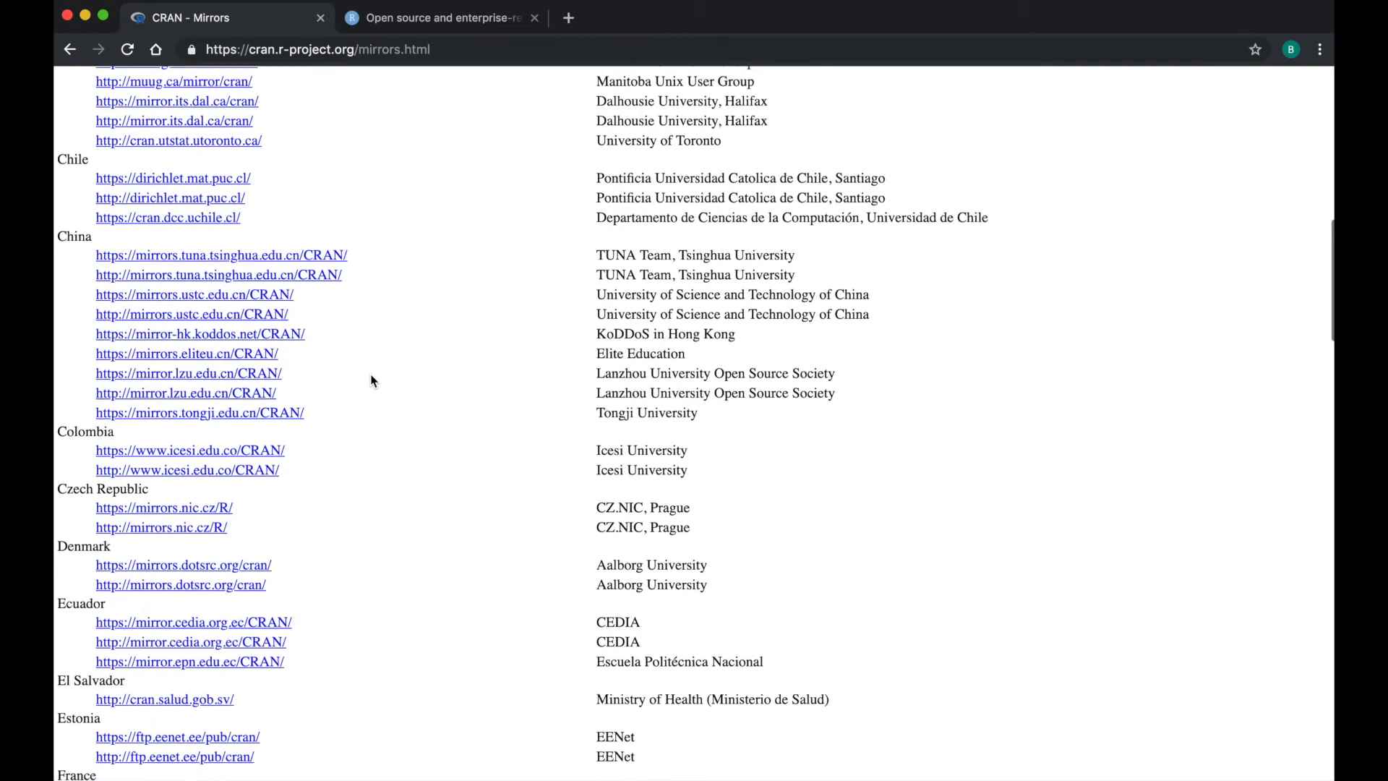
scroll("down", 3)
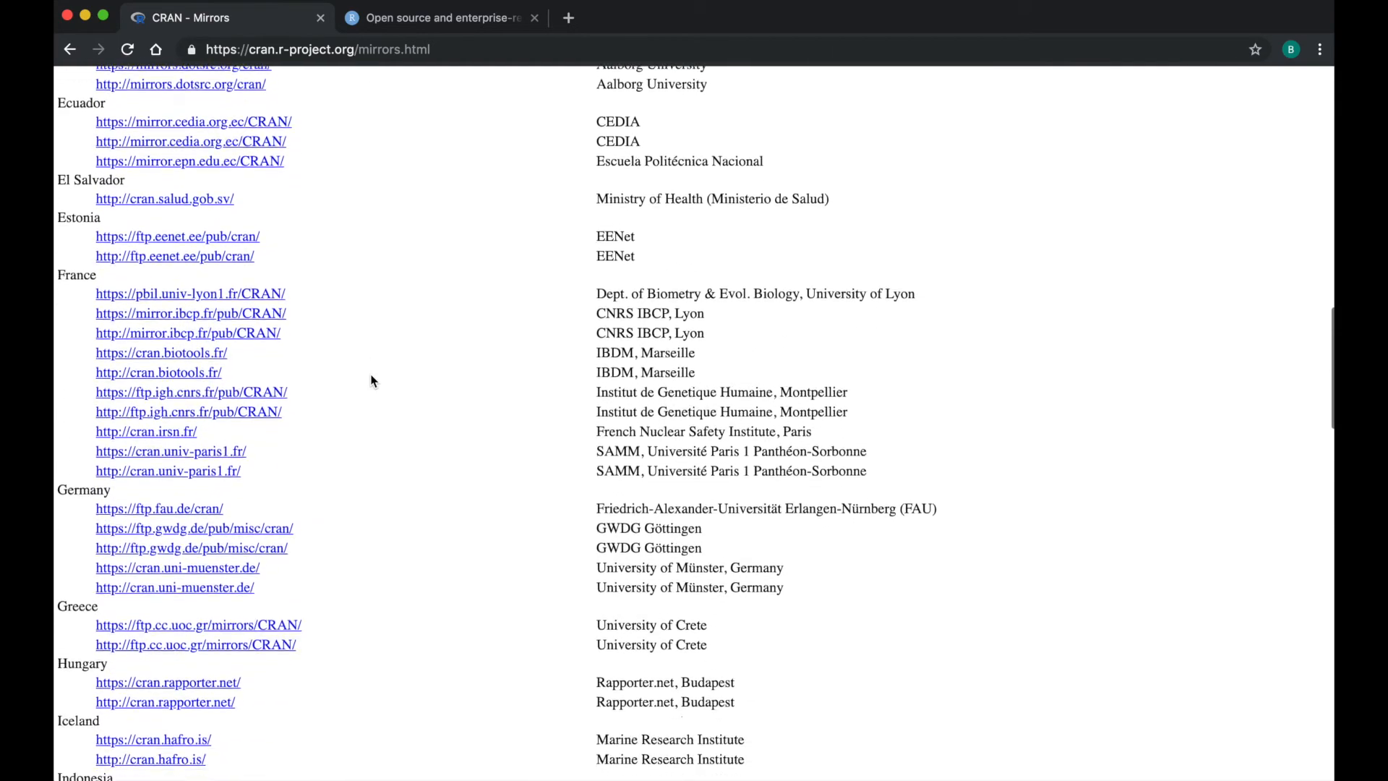
scroll("down", 3)
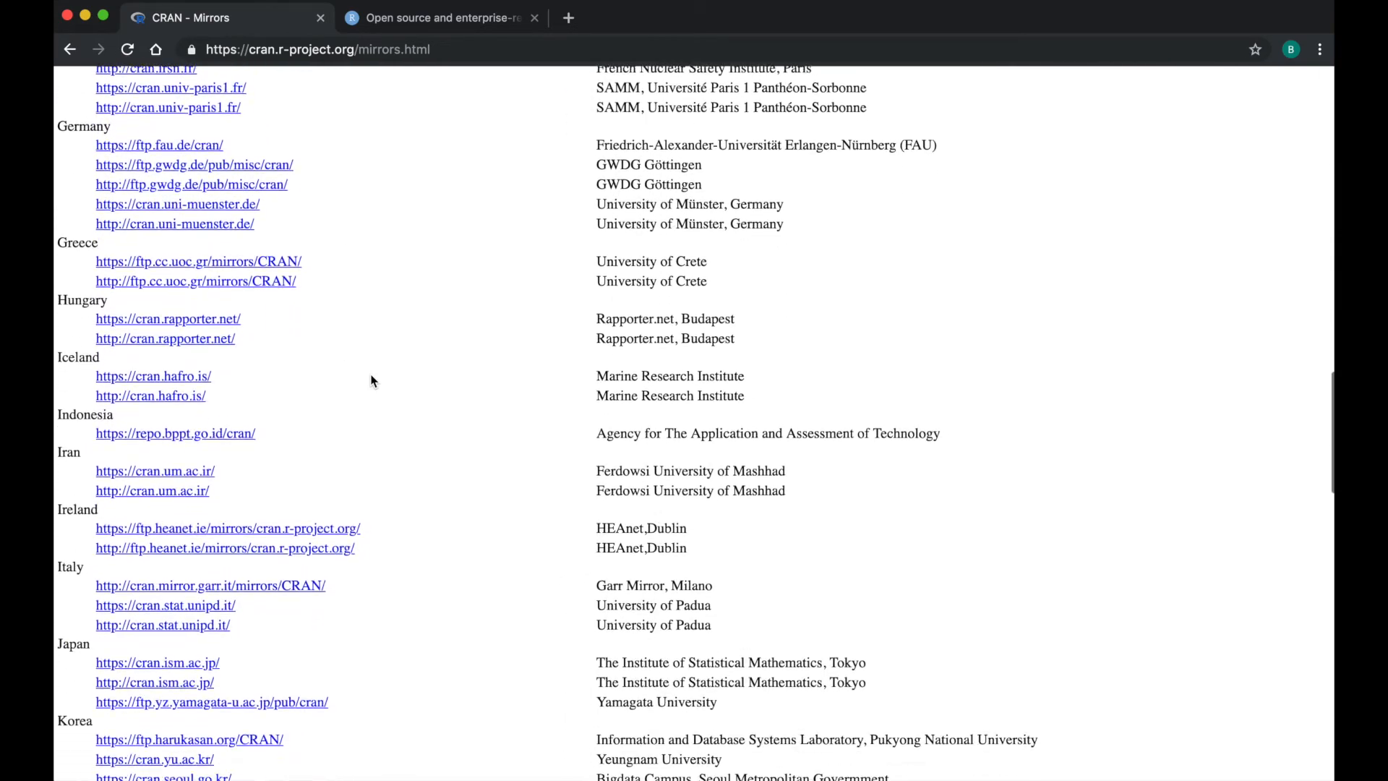
scroll("down", 3)
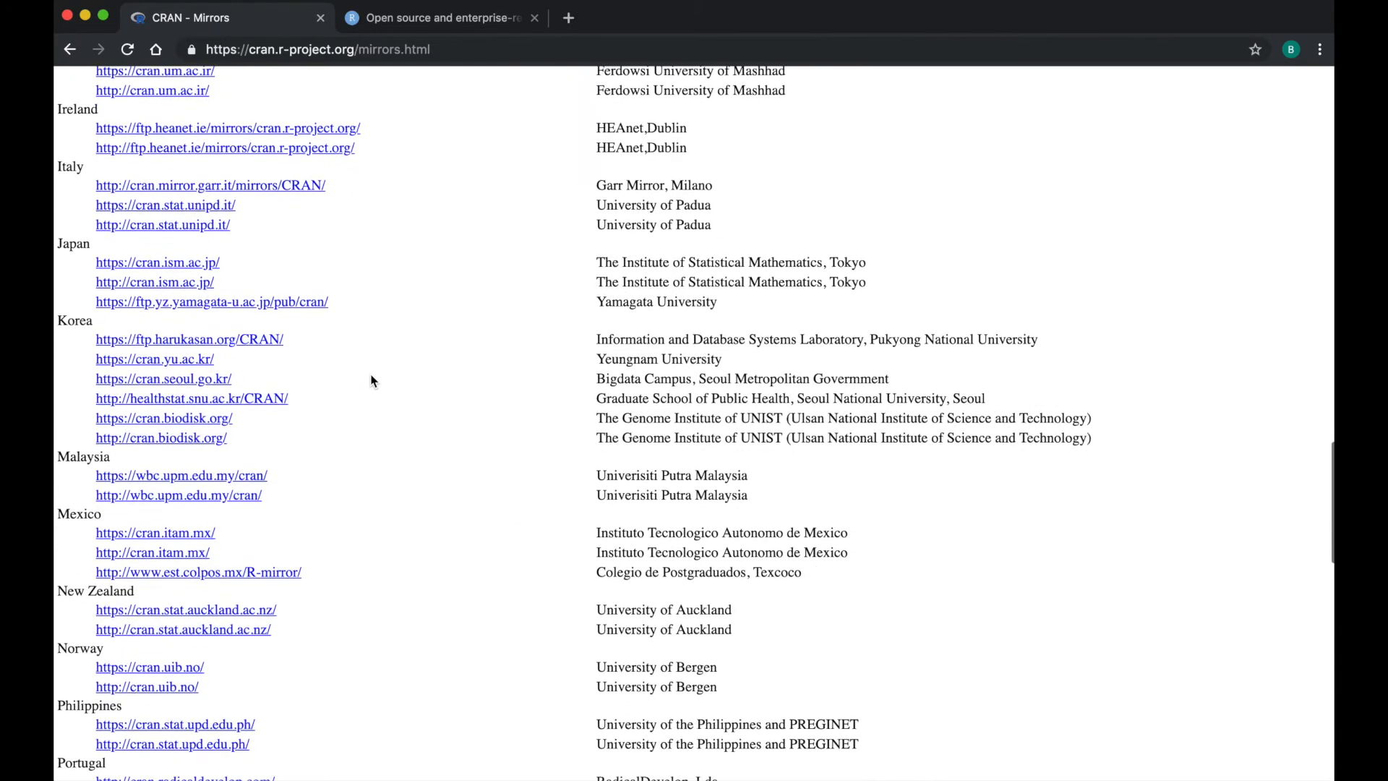
scroll("down", 3)
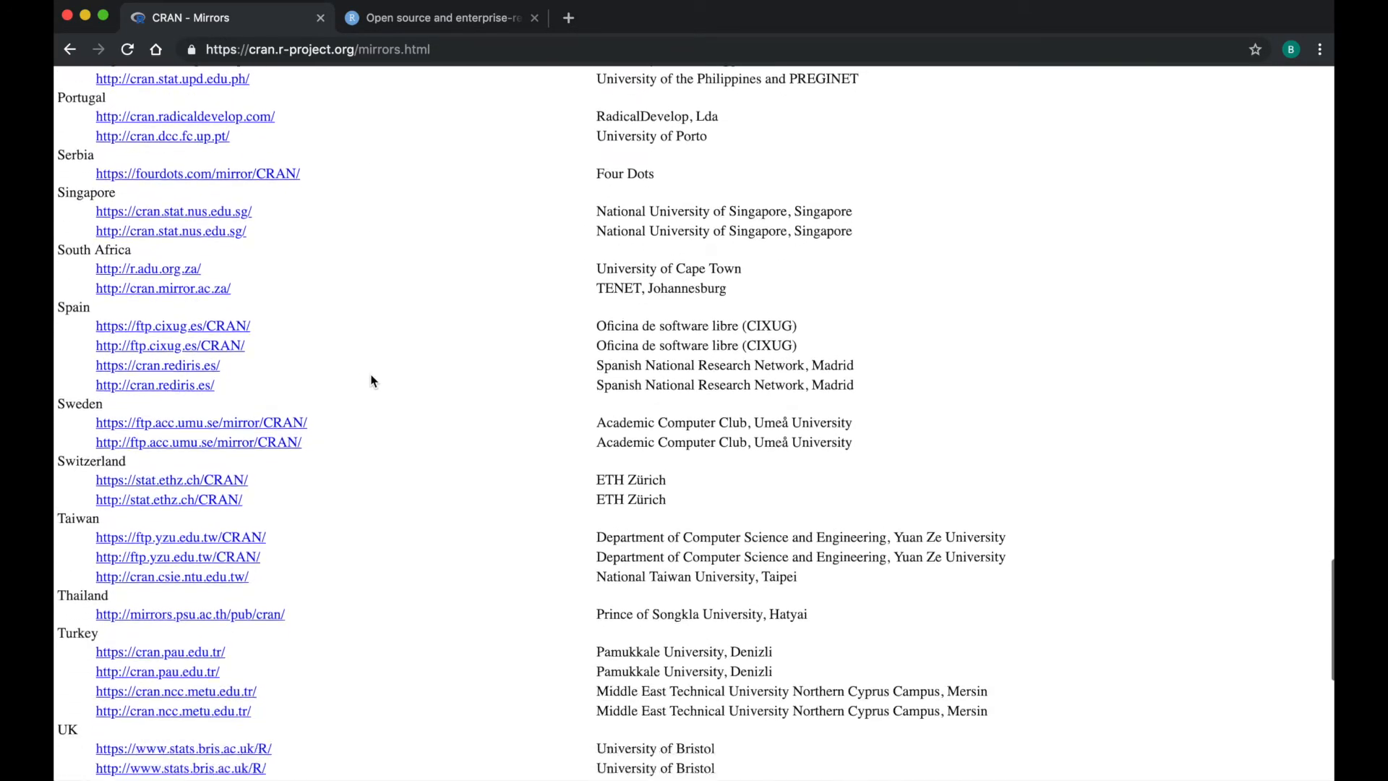
scroll("down", 3)
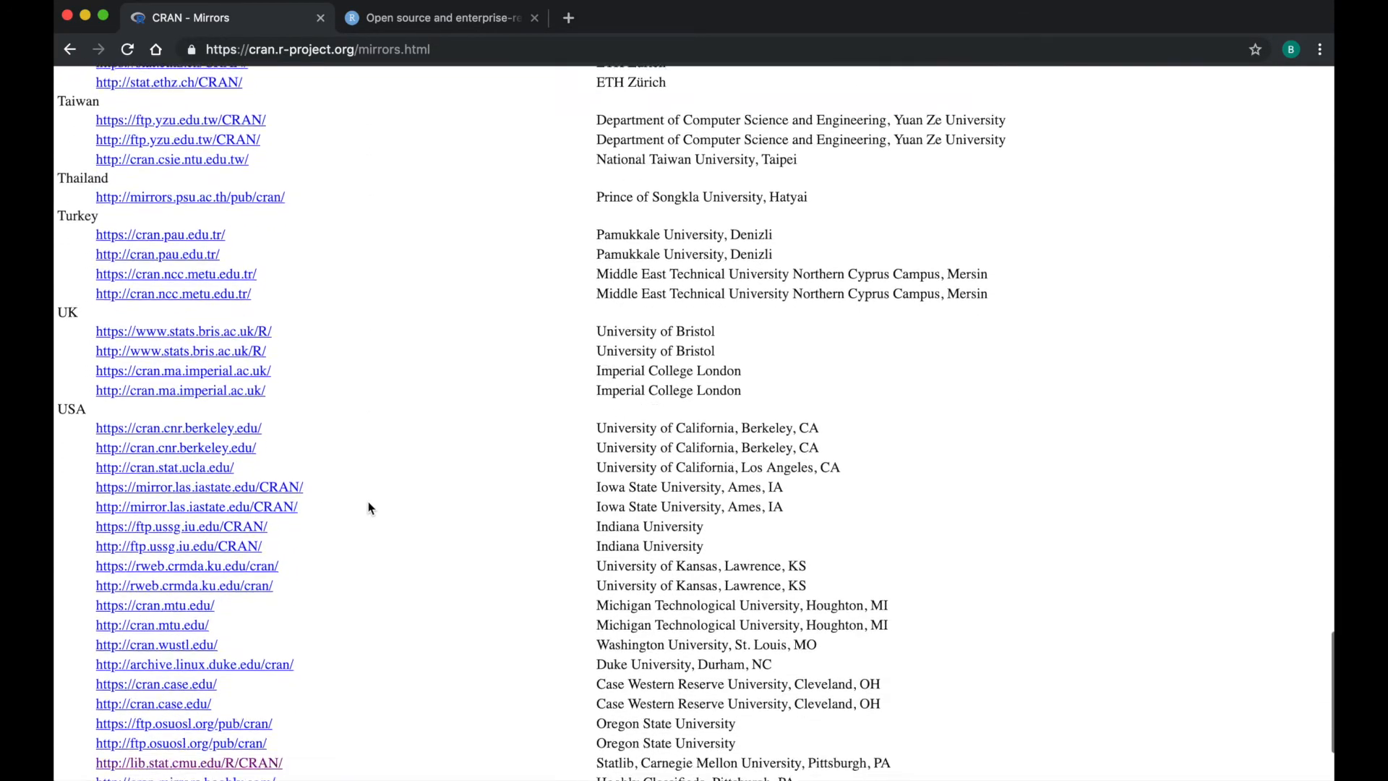
scroll("down", 3)
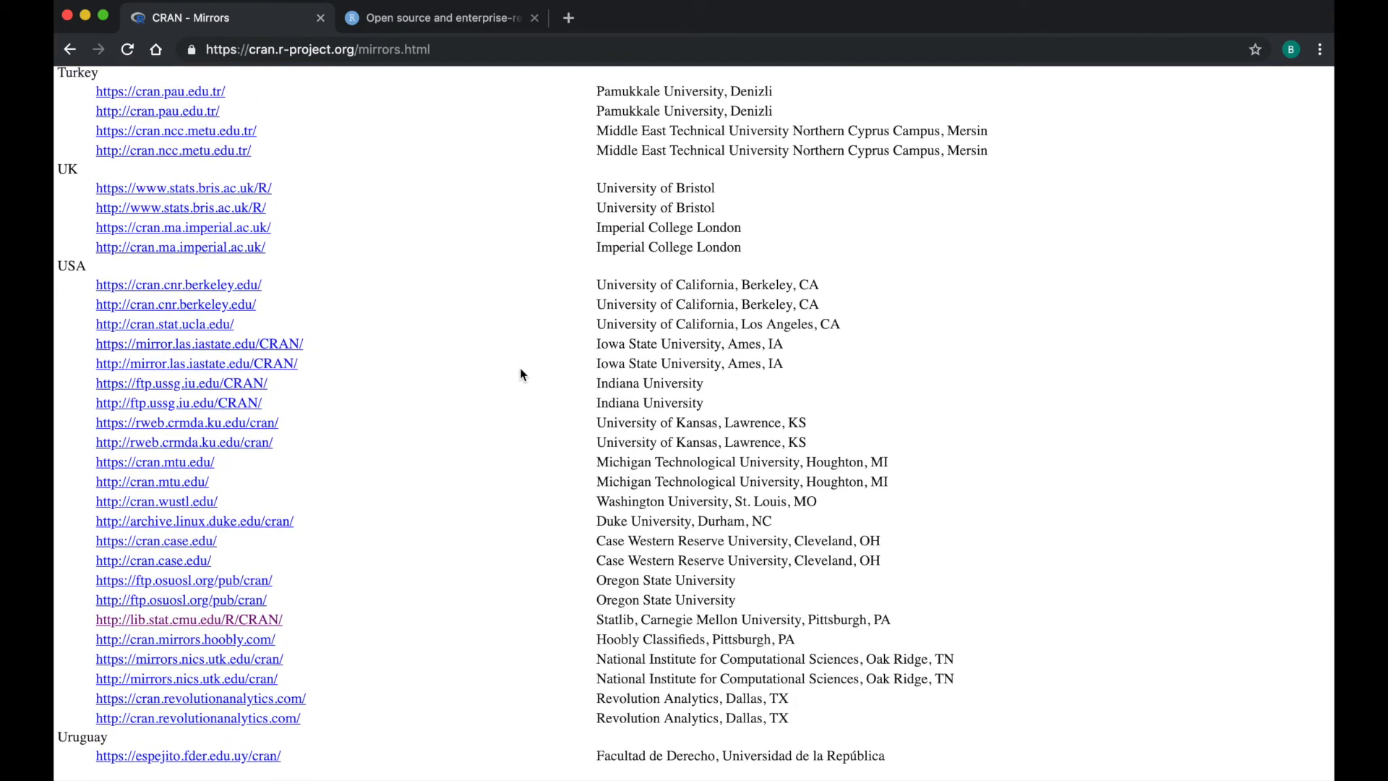
mouse_move(582, 382)
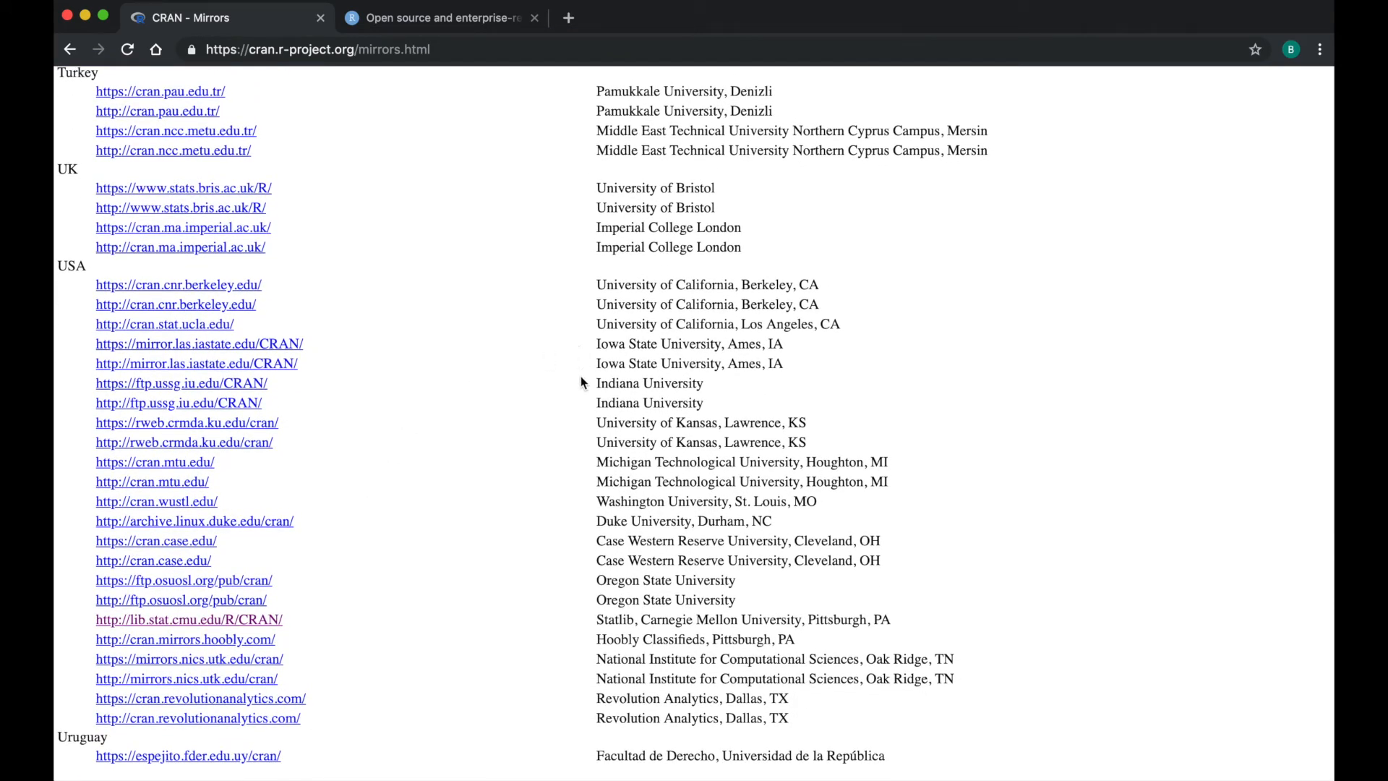
mouse_move(589, 608)
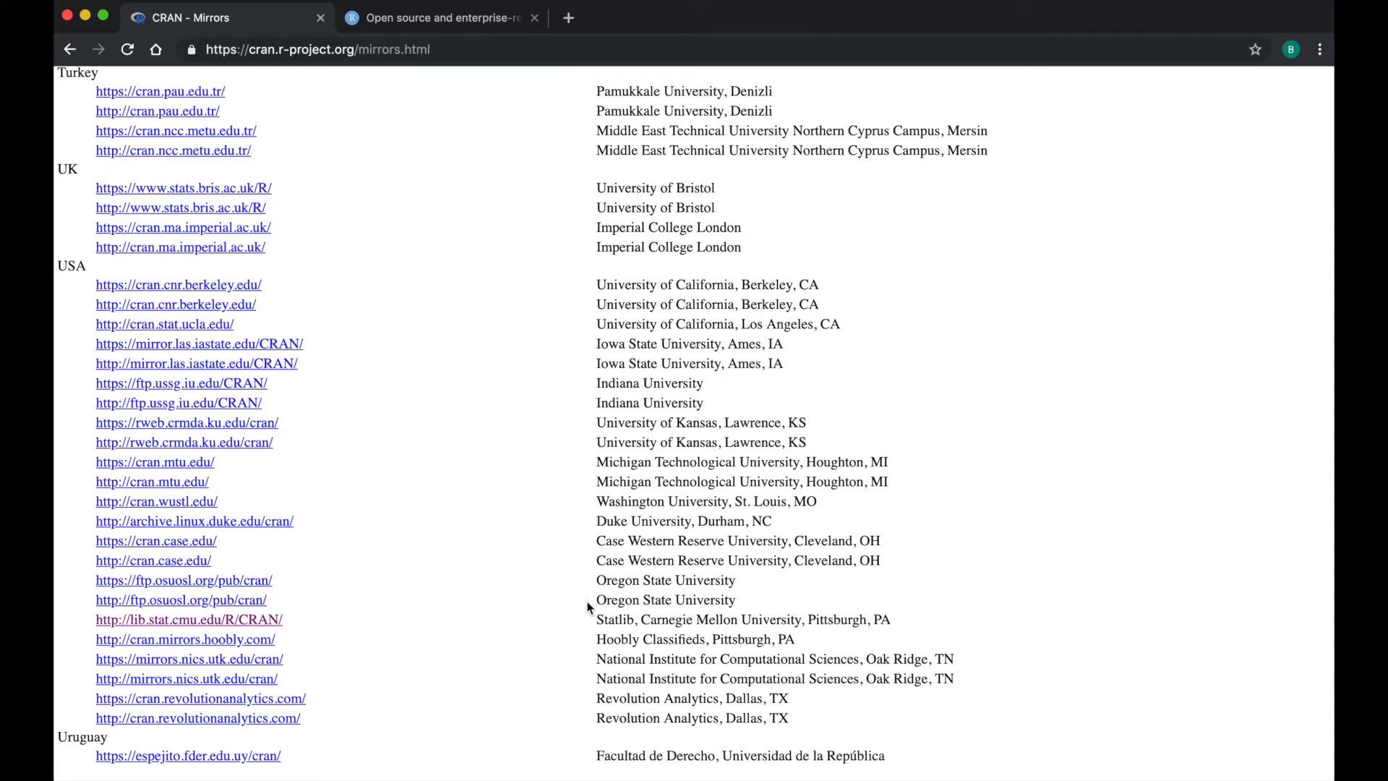
mouse_move(409, 630)
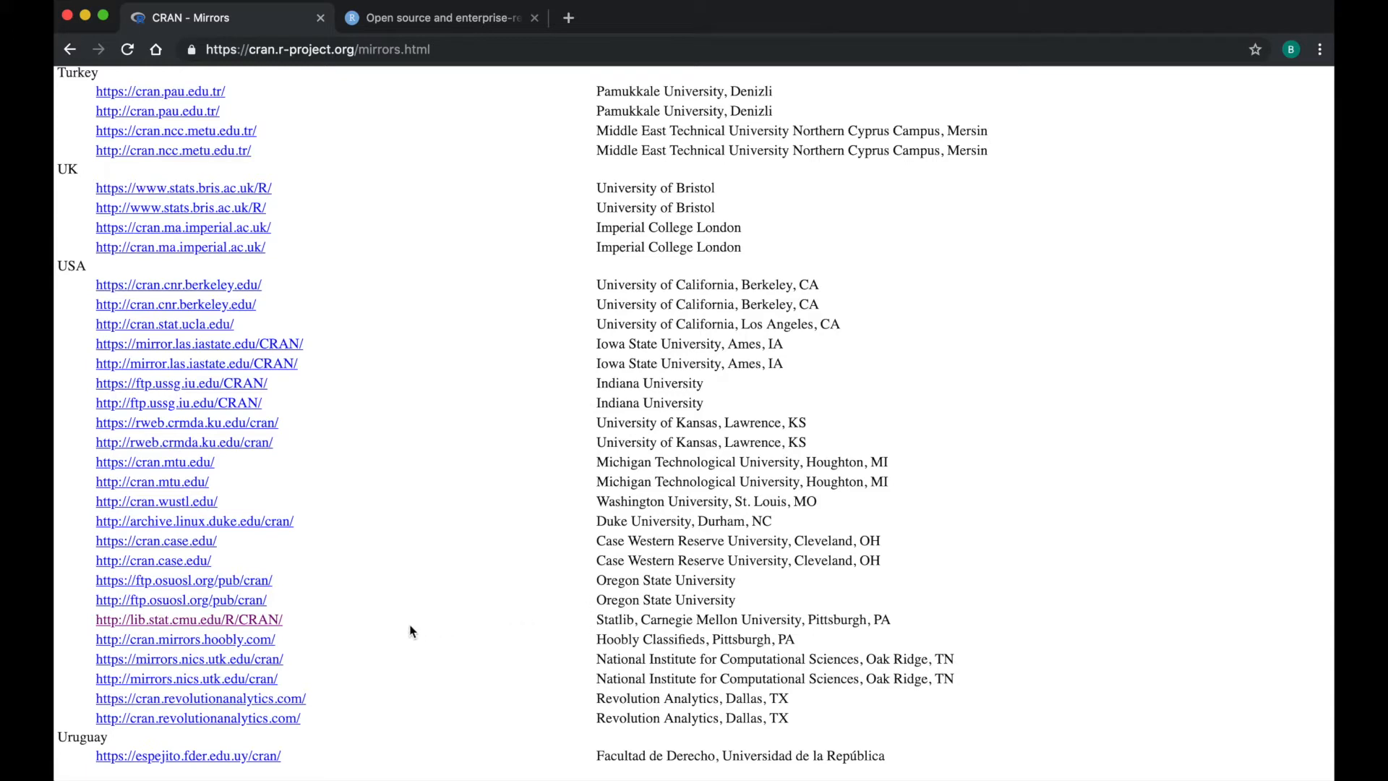
mouse_move(292, 625)
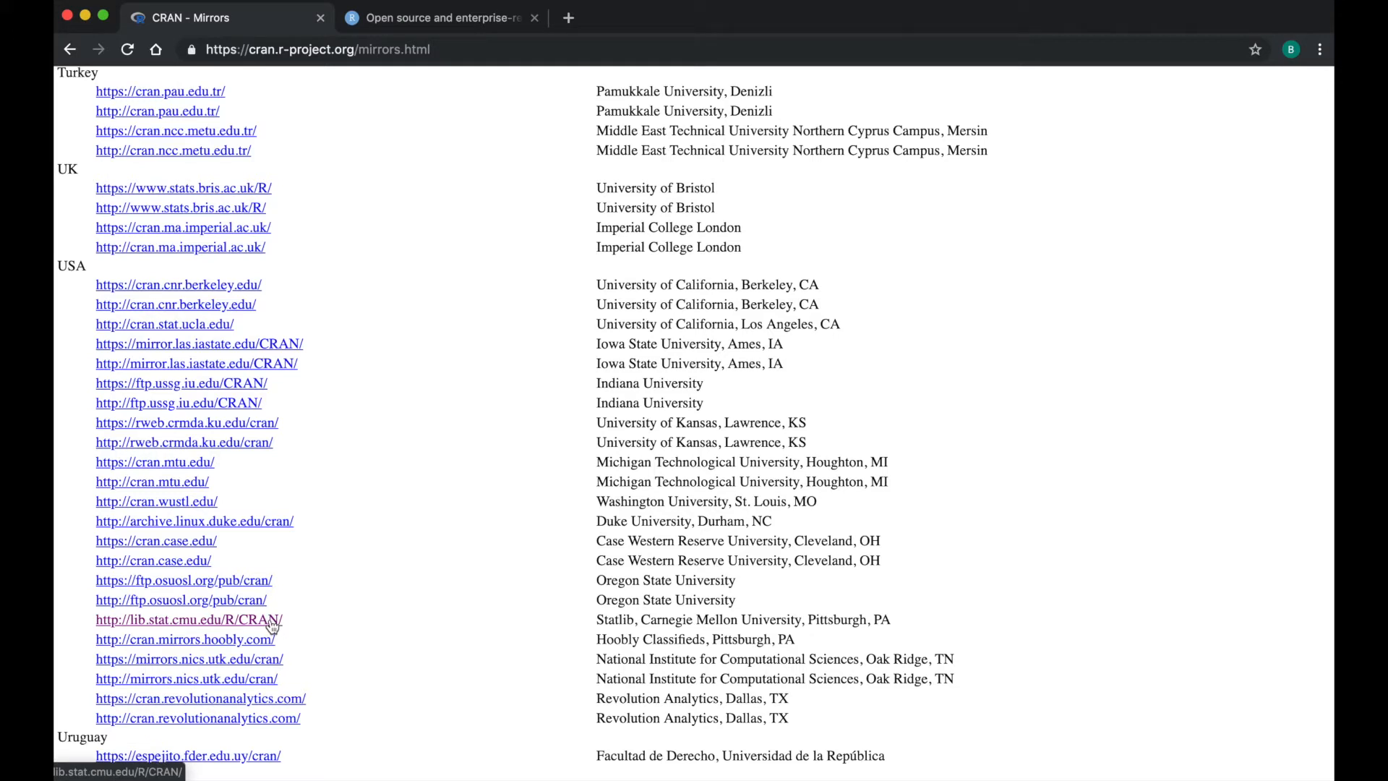
left_click(186, 619)
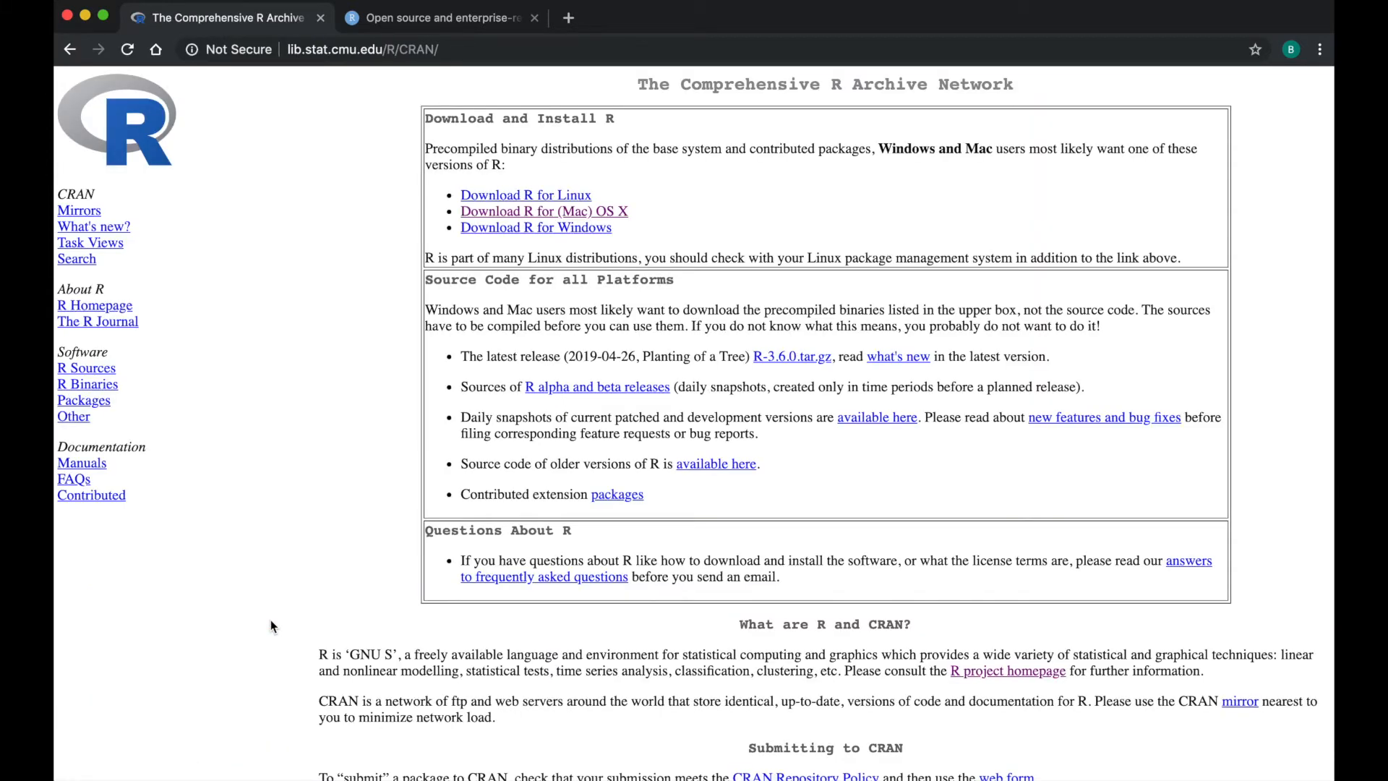
mouse_move(306, 215)
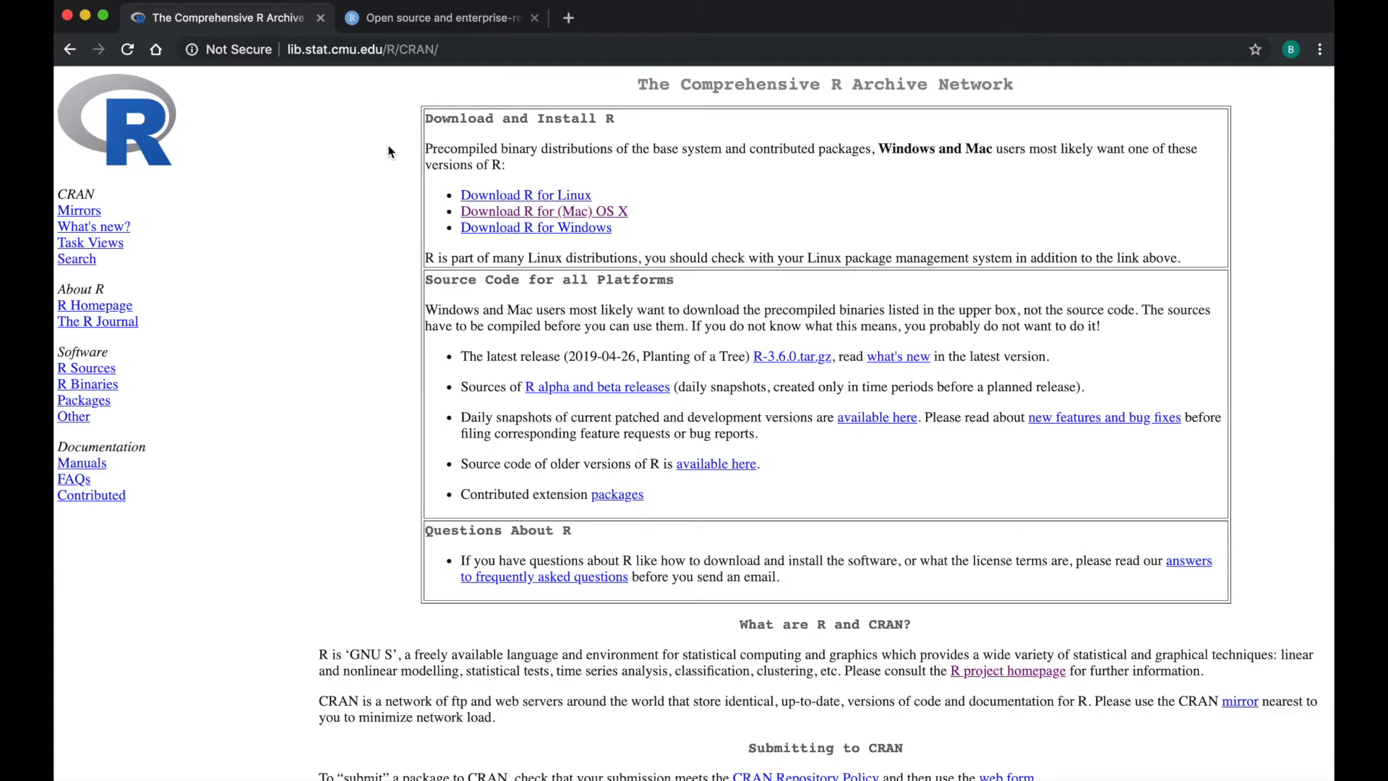
mouse_move(408, 123)
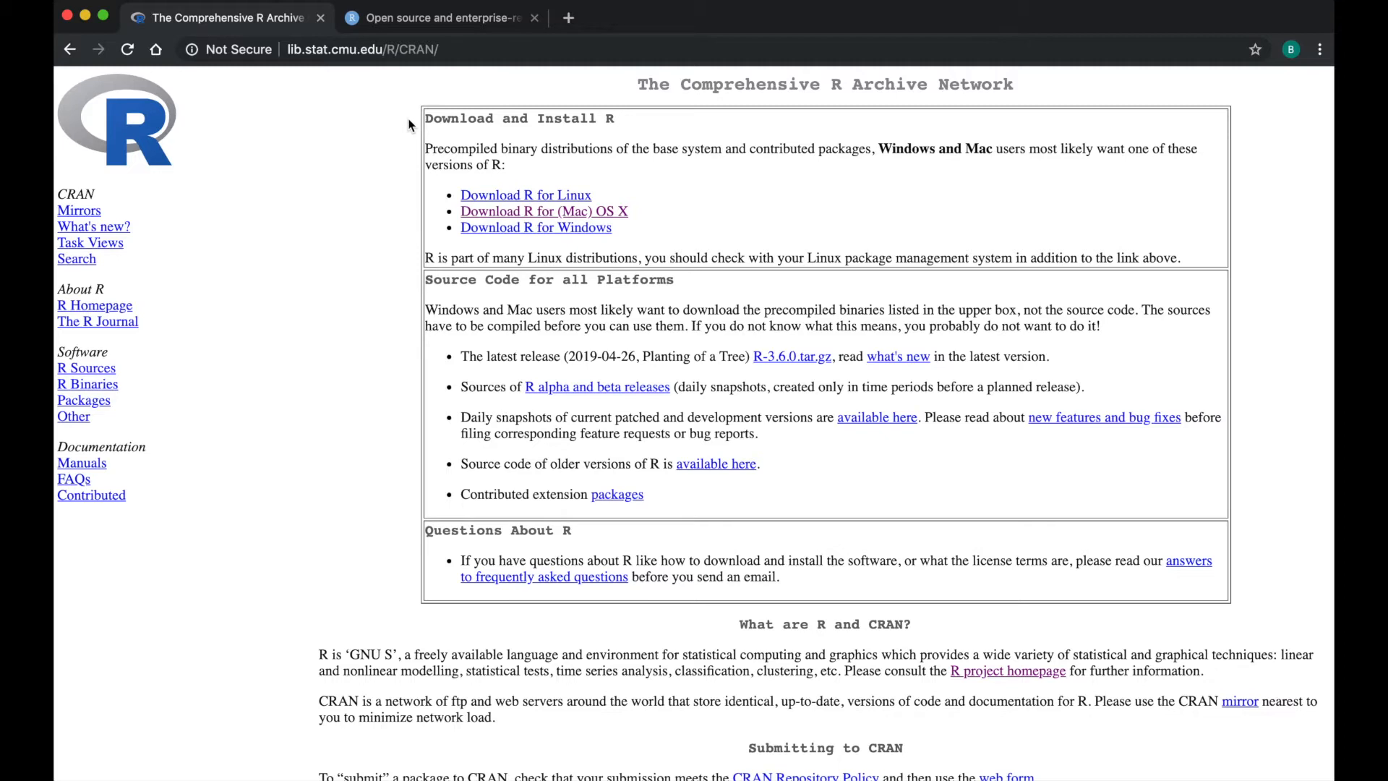
mouse_move(417, 187)
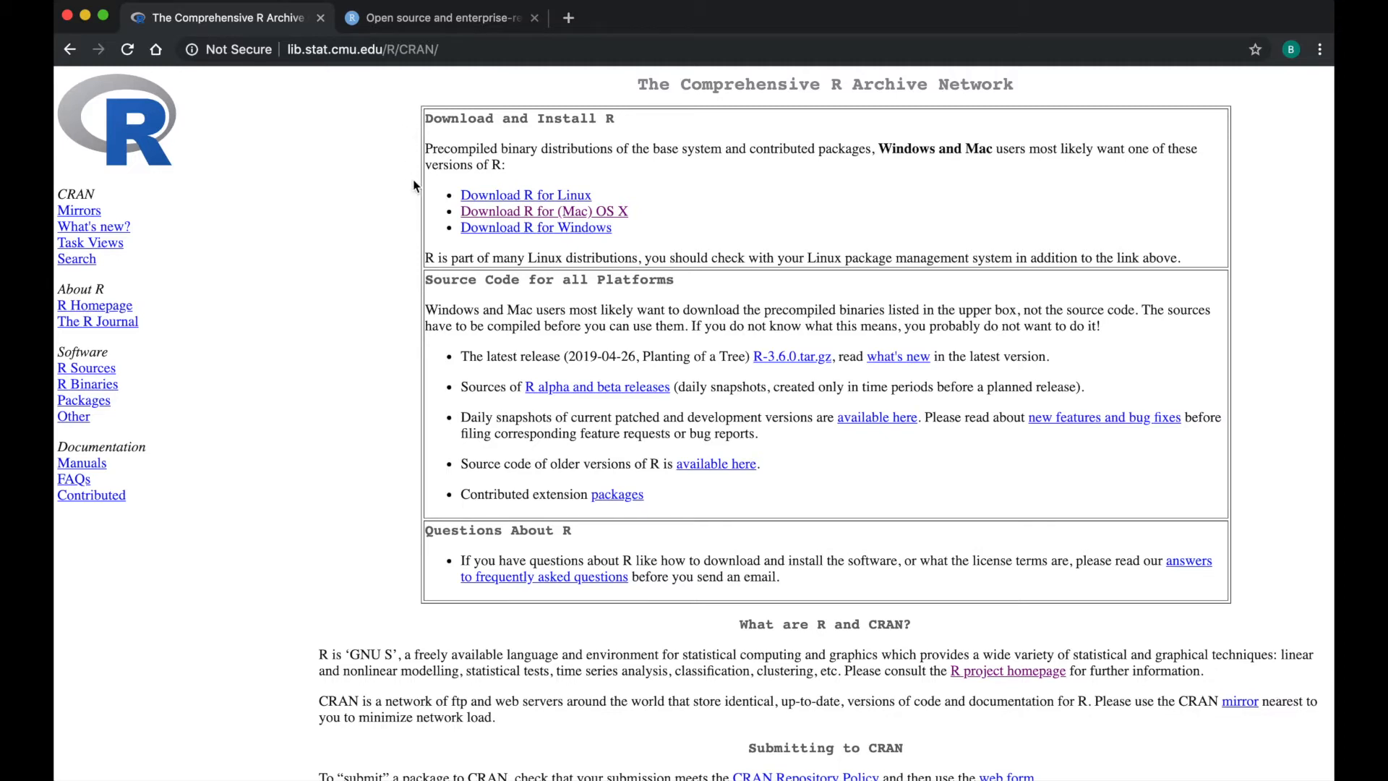
mouse_move(436, 200)
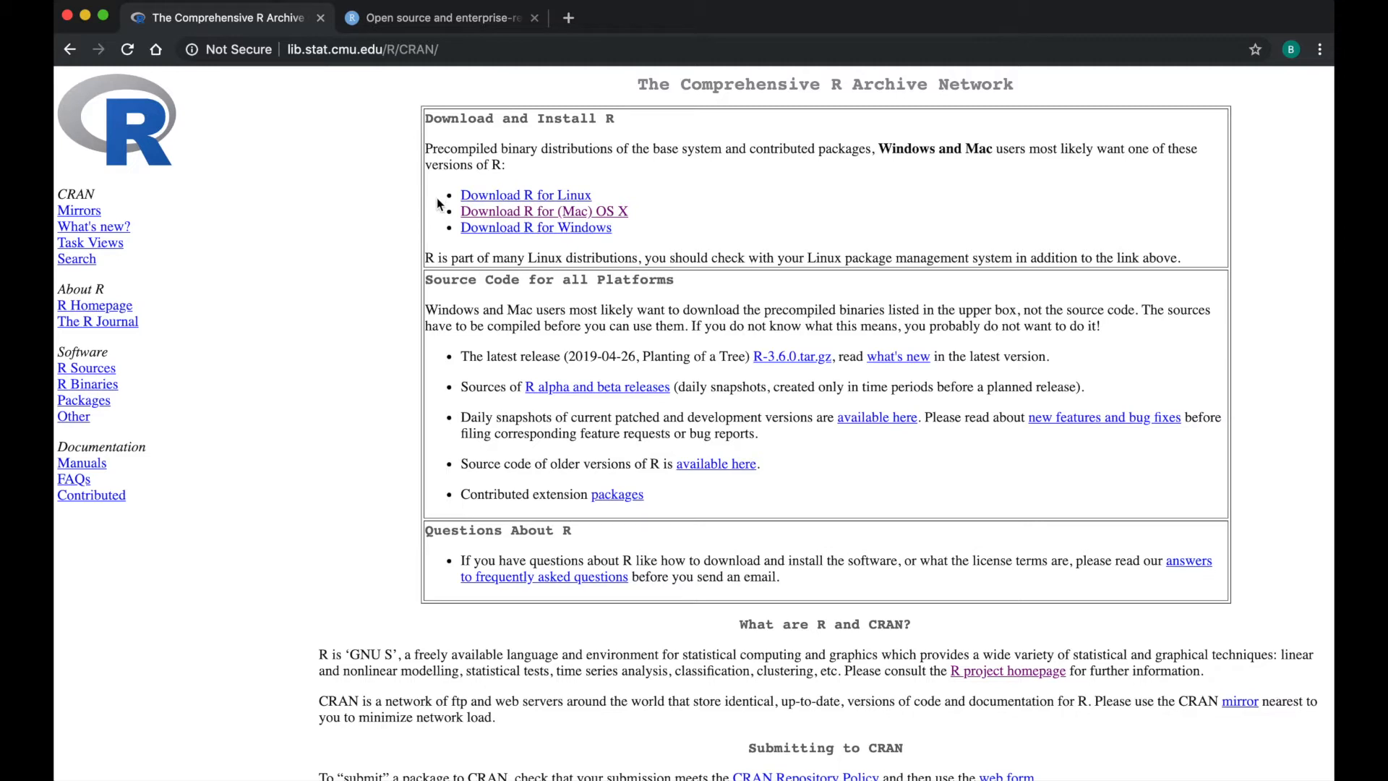
mouse_move(439, 218)
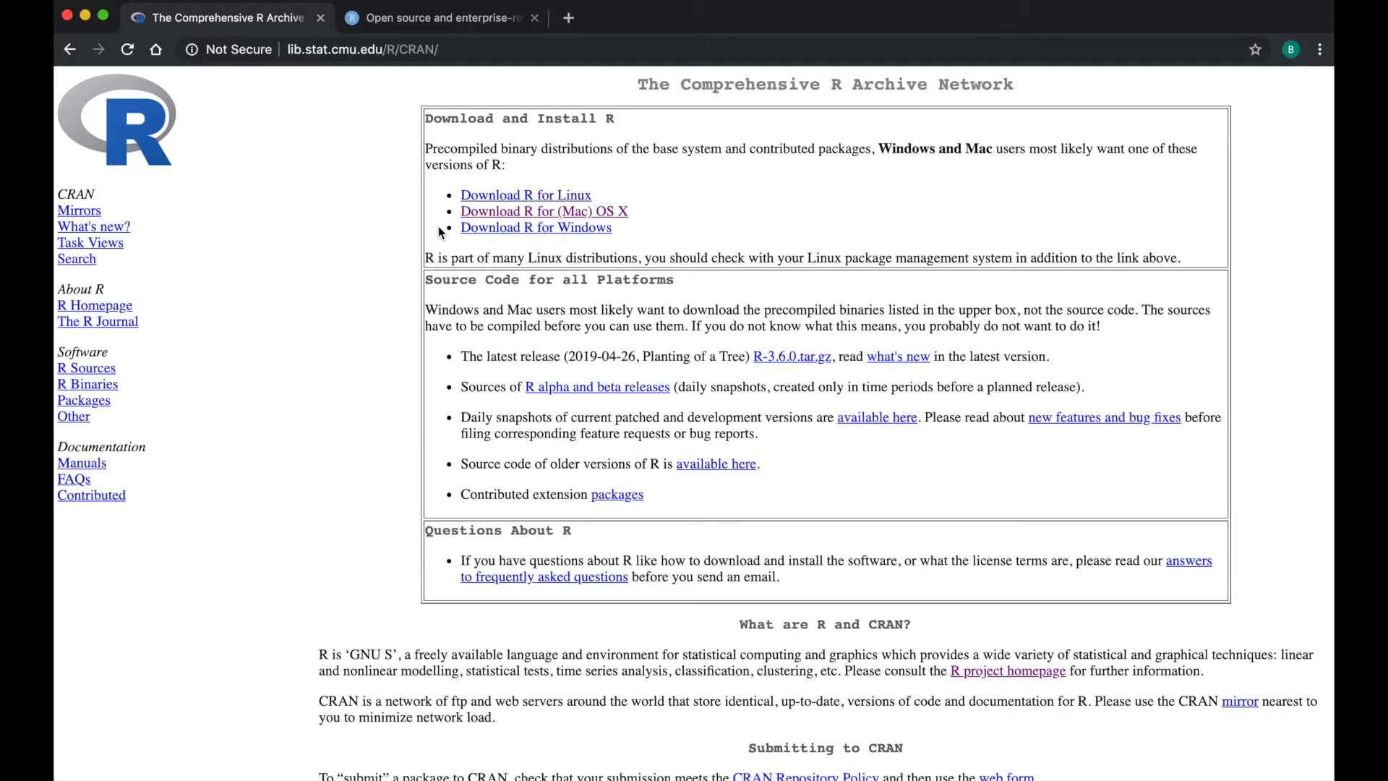
mouse_move(442, 229)
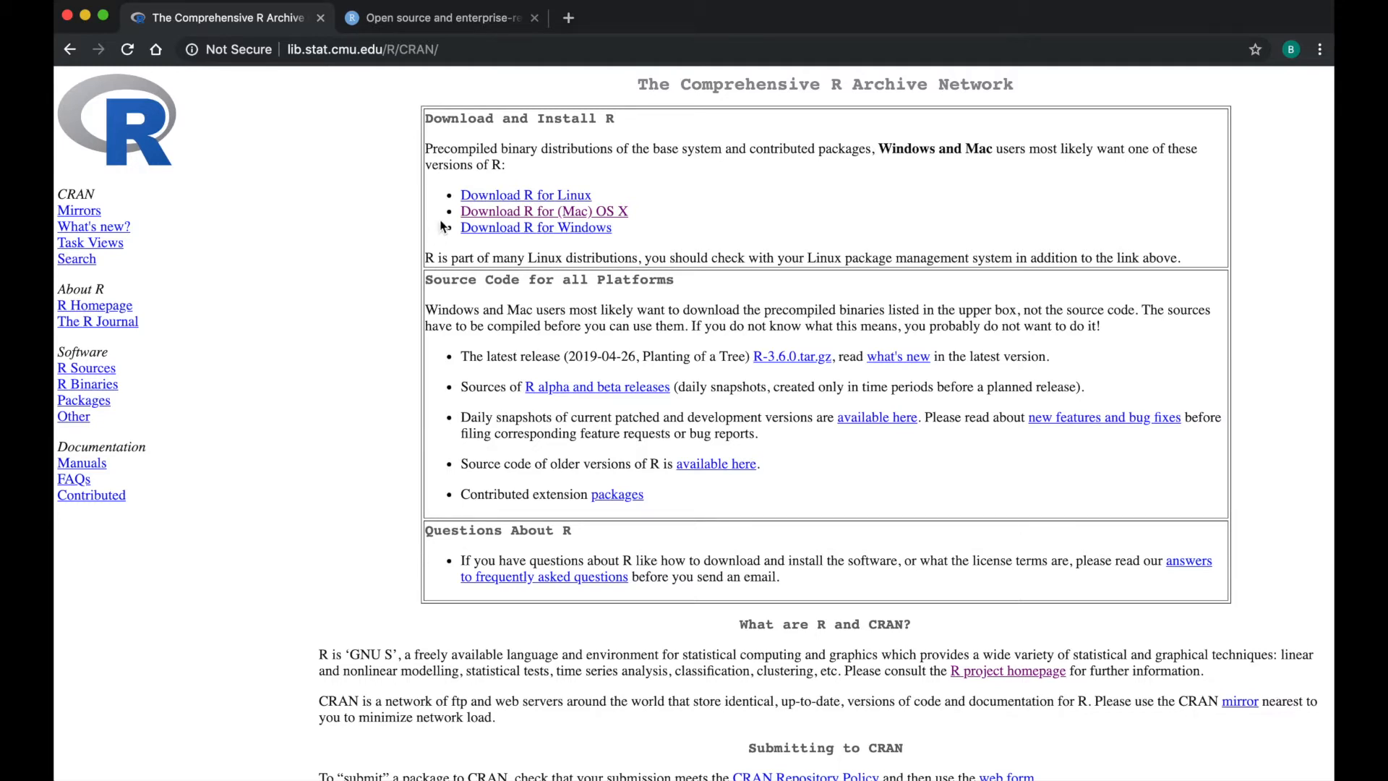
mouse_move(474, 217)
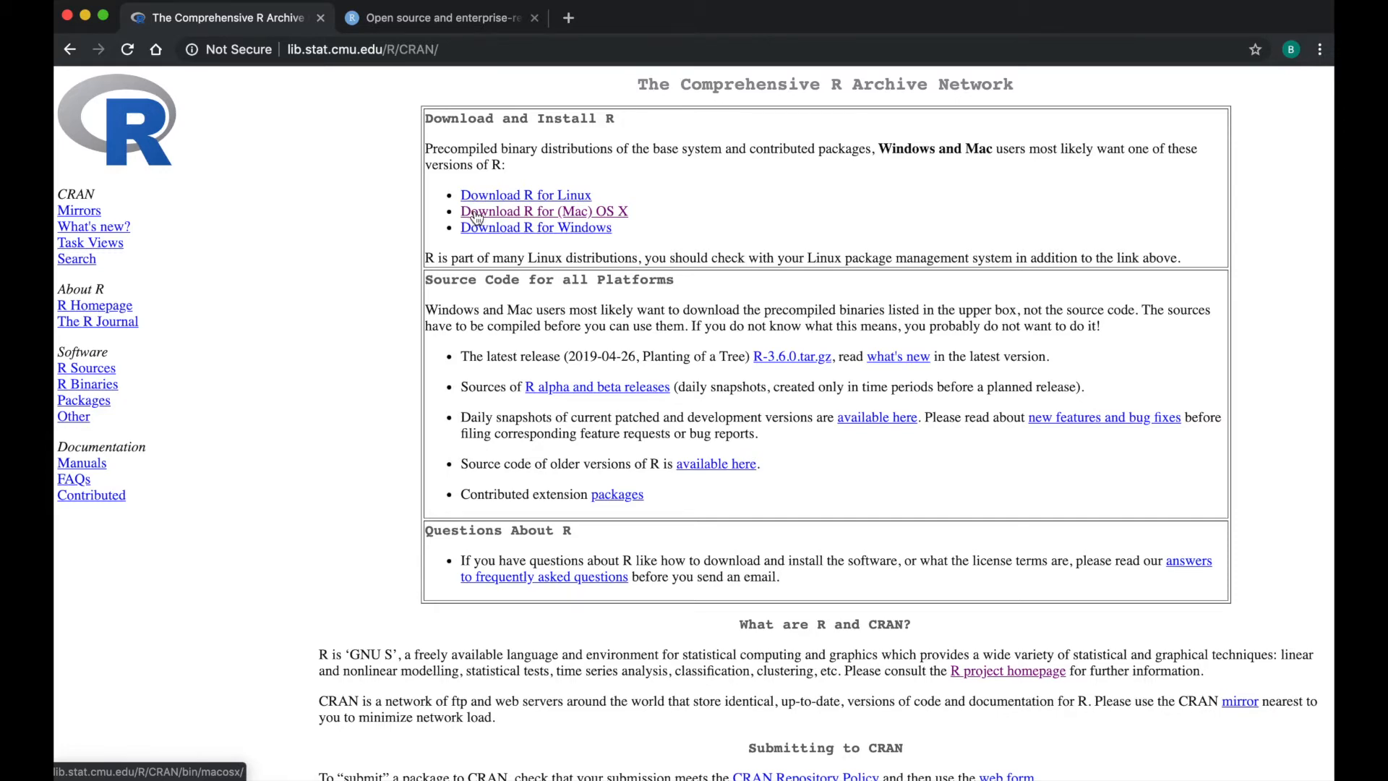
Go to the R for Mac OS X downloads, where R-3.6.0.pkg is the latest release
left_click(544, 211)
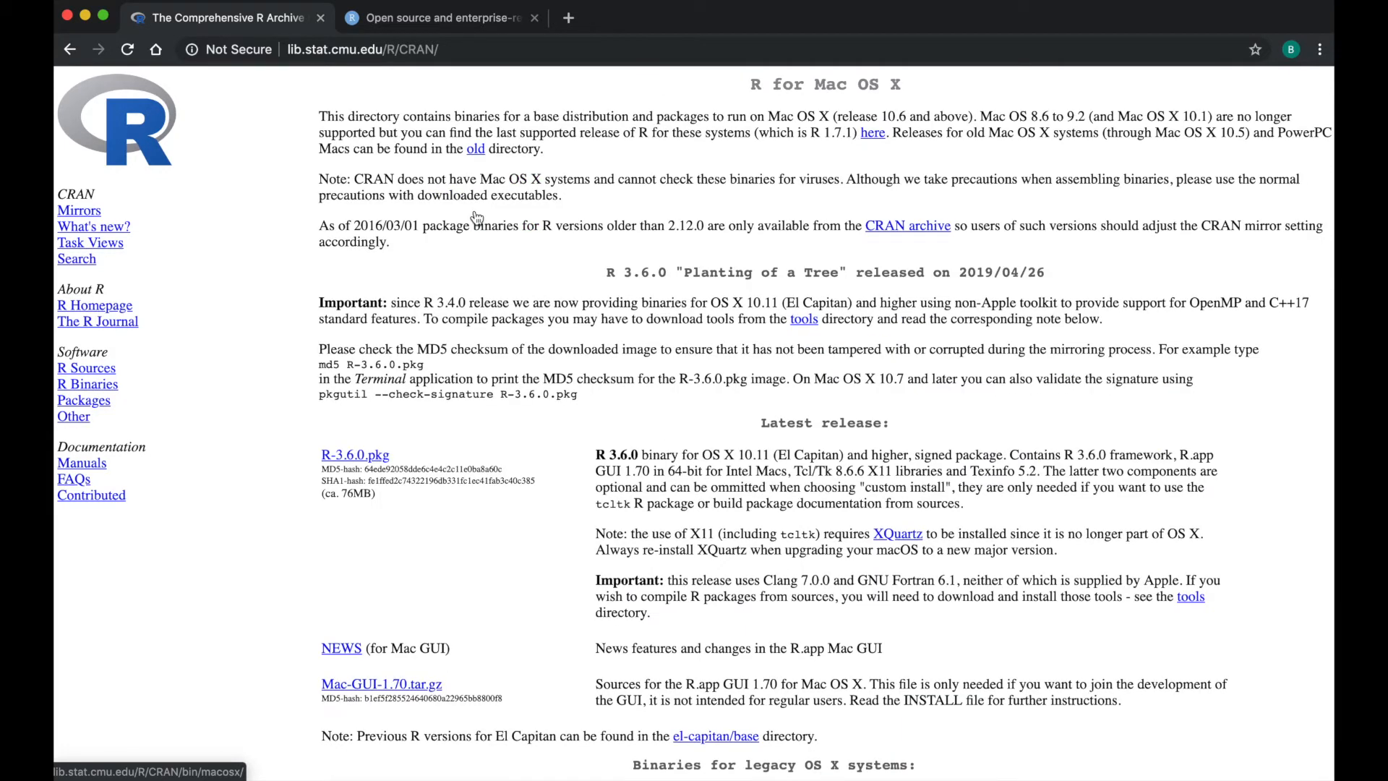
mouse_move(655, 86)
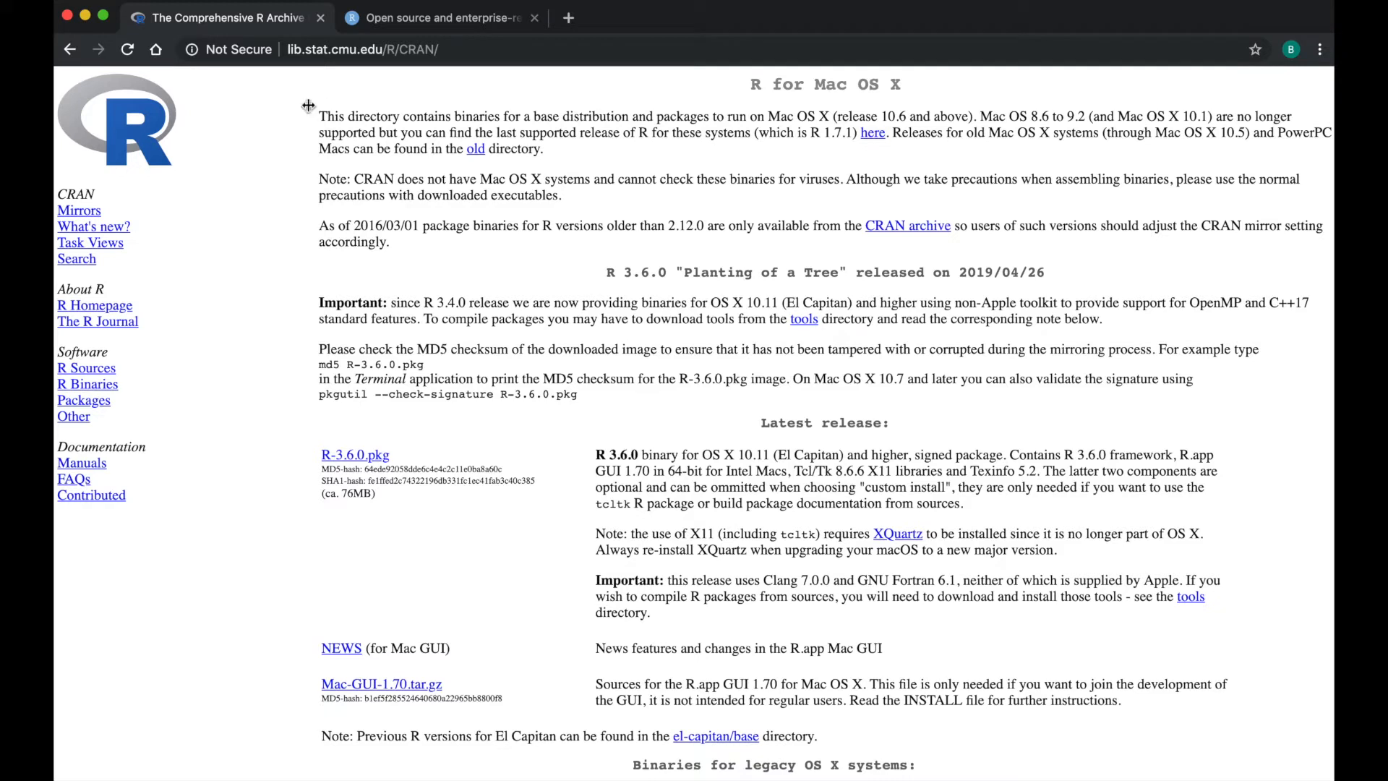
mouse_move(306, 125)
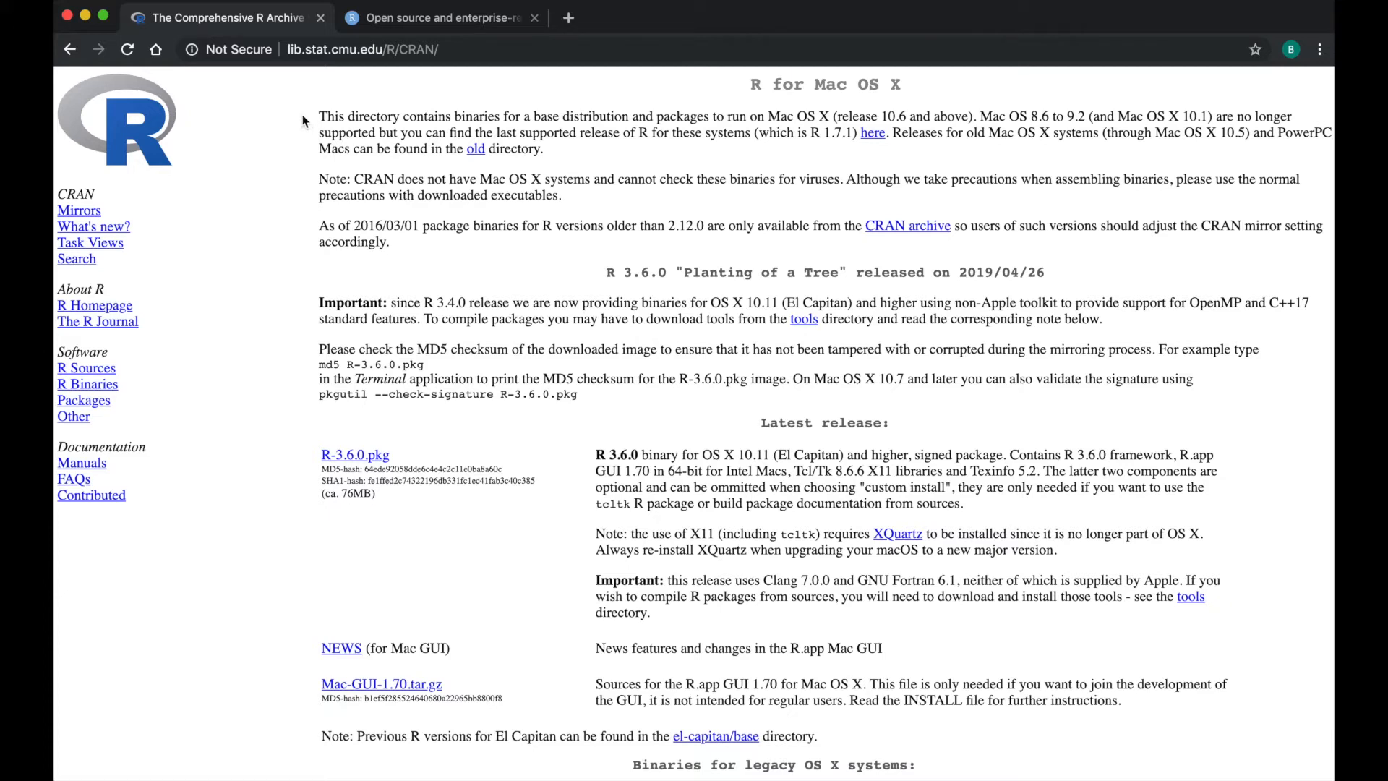
mouse_move(297, 231)
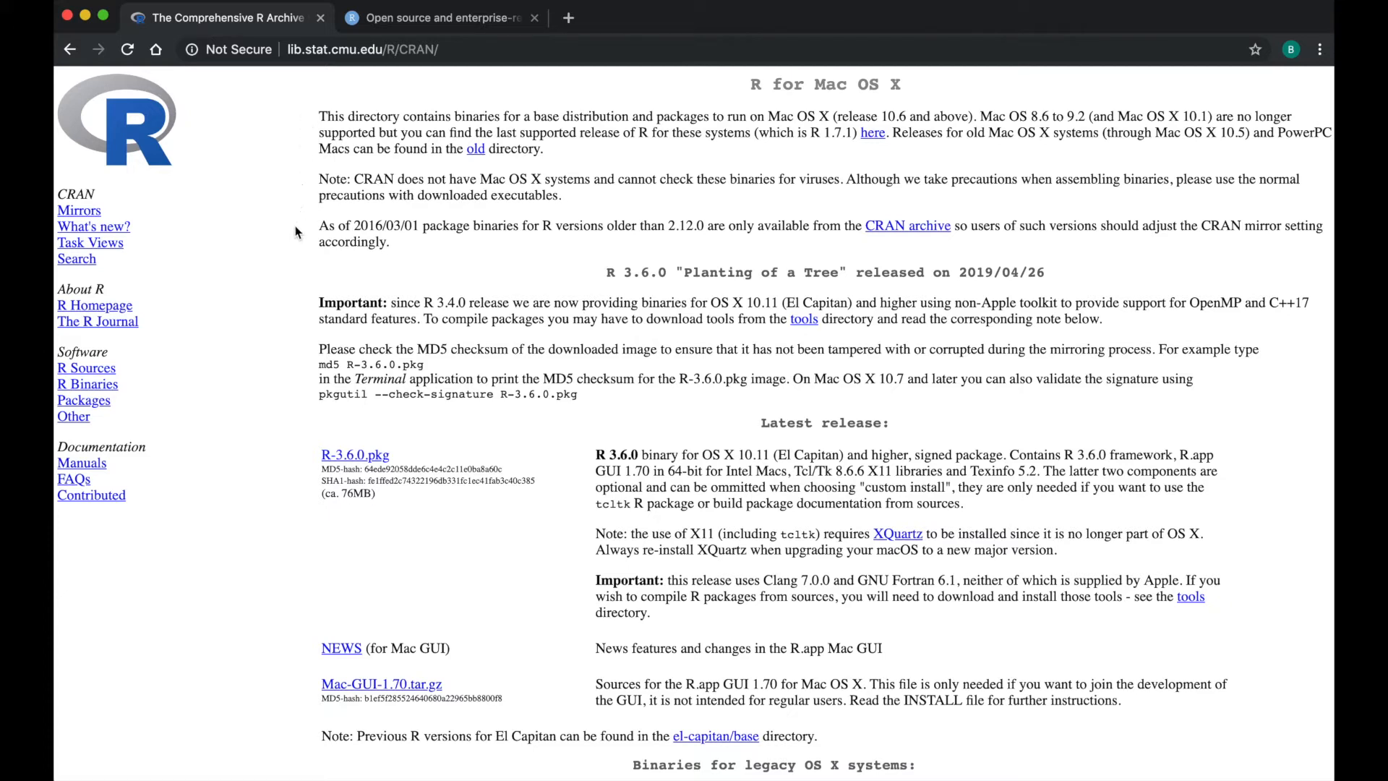
mouse_move(290, 387)
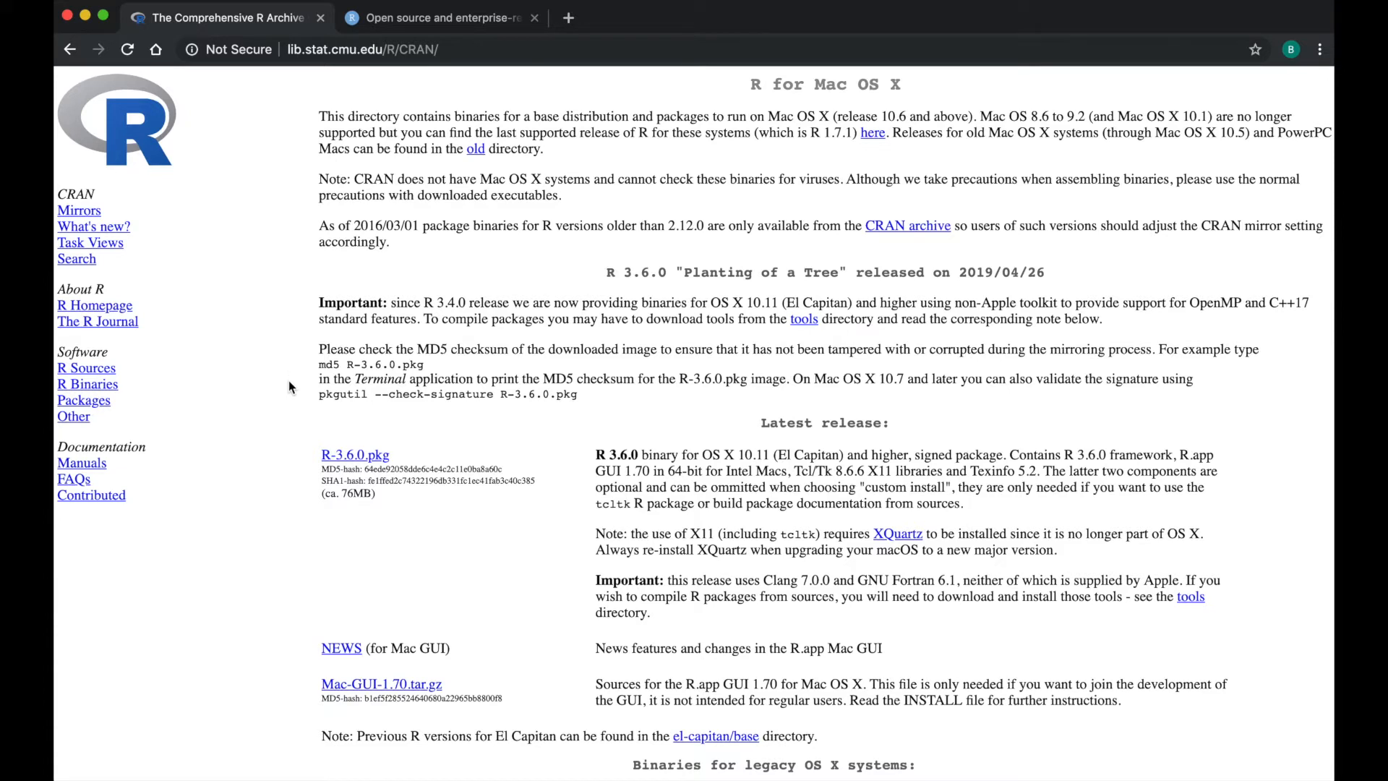
mouse_move(452, 431)
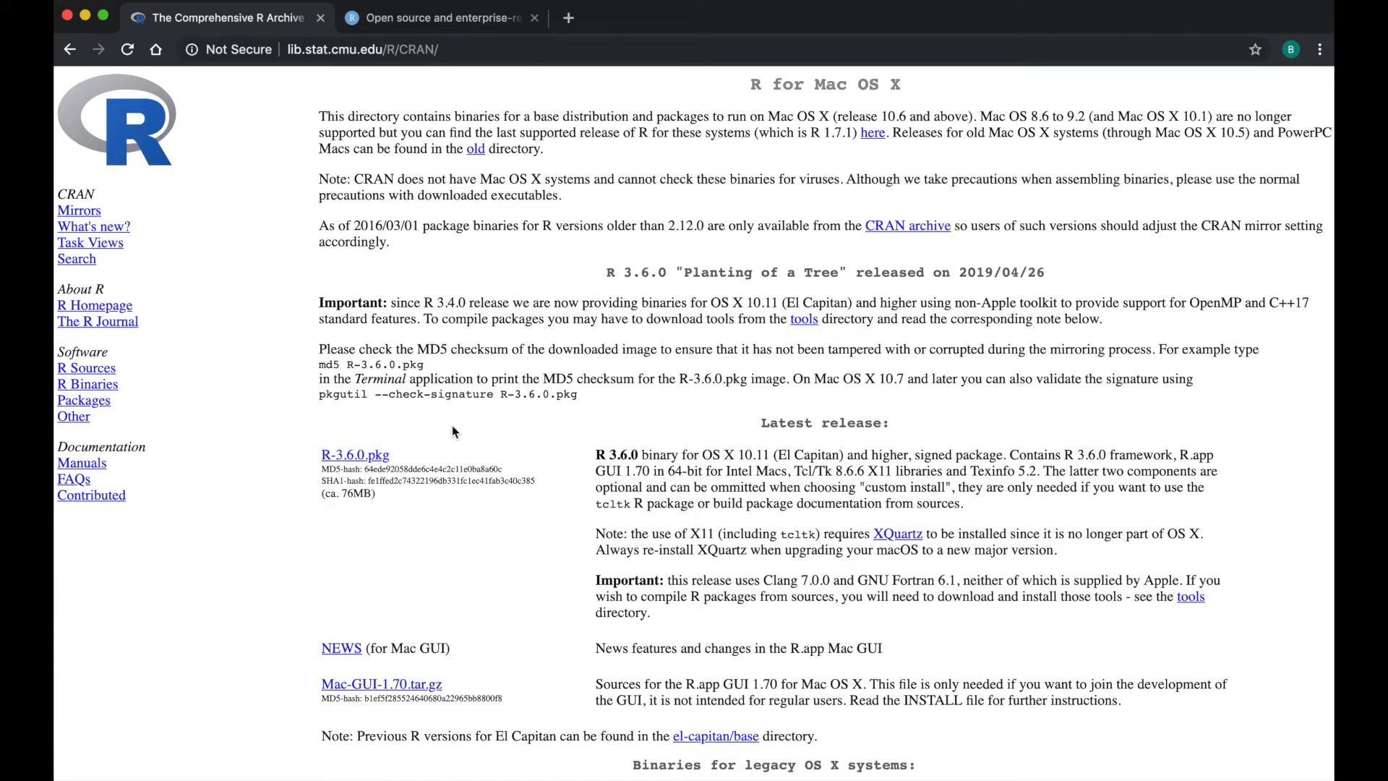
mouse_move(739, 428)
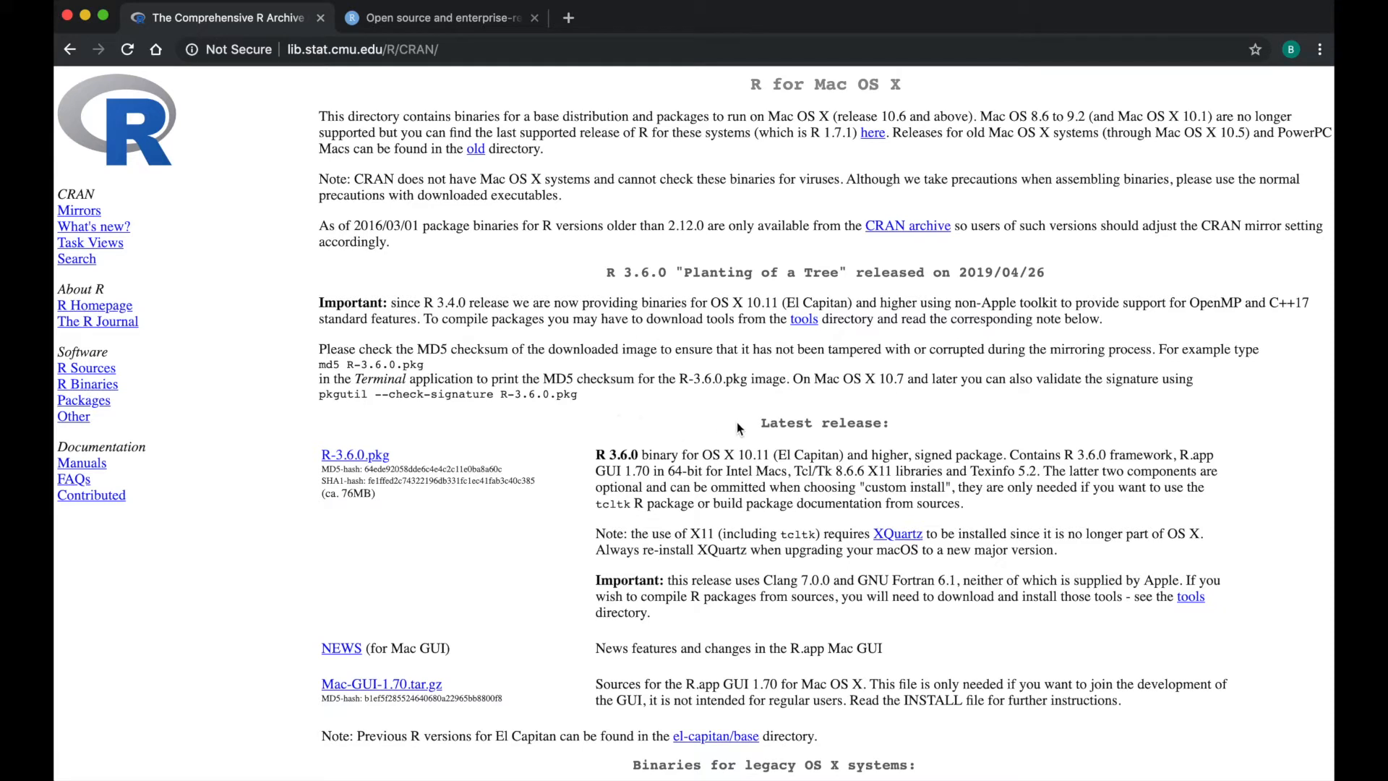
mouse_move(746, 424)
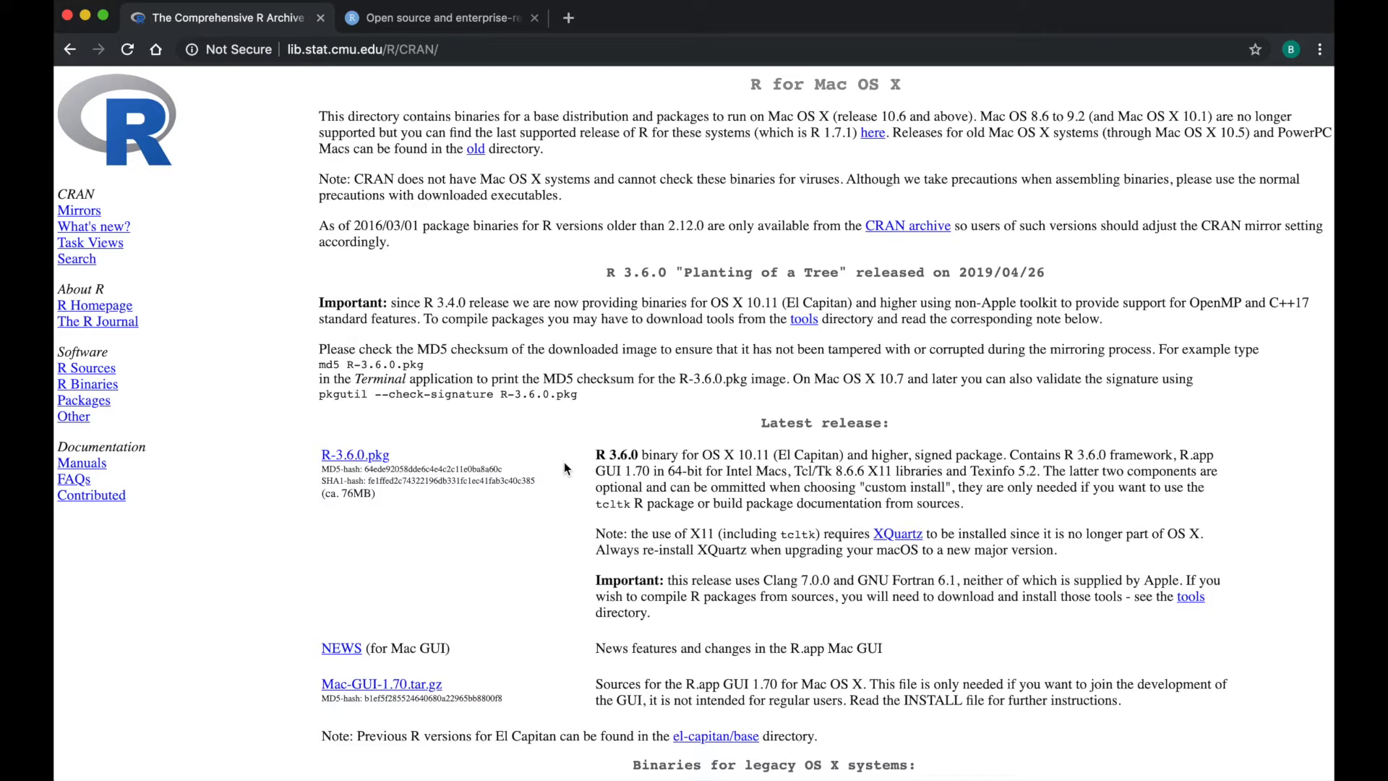
mouse_move(619, 470)
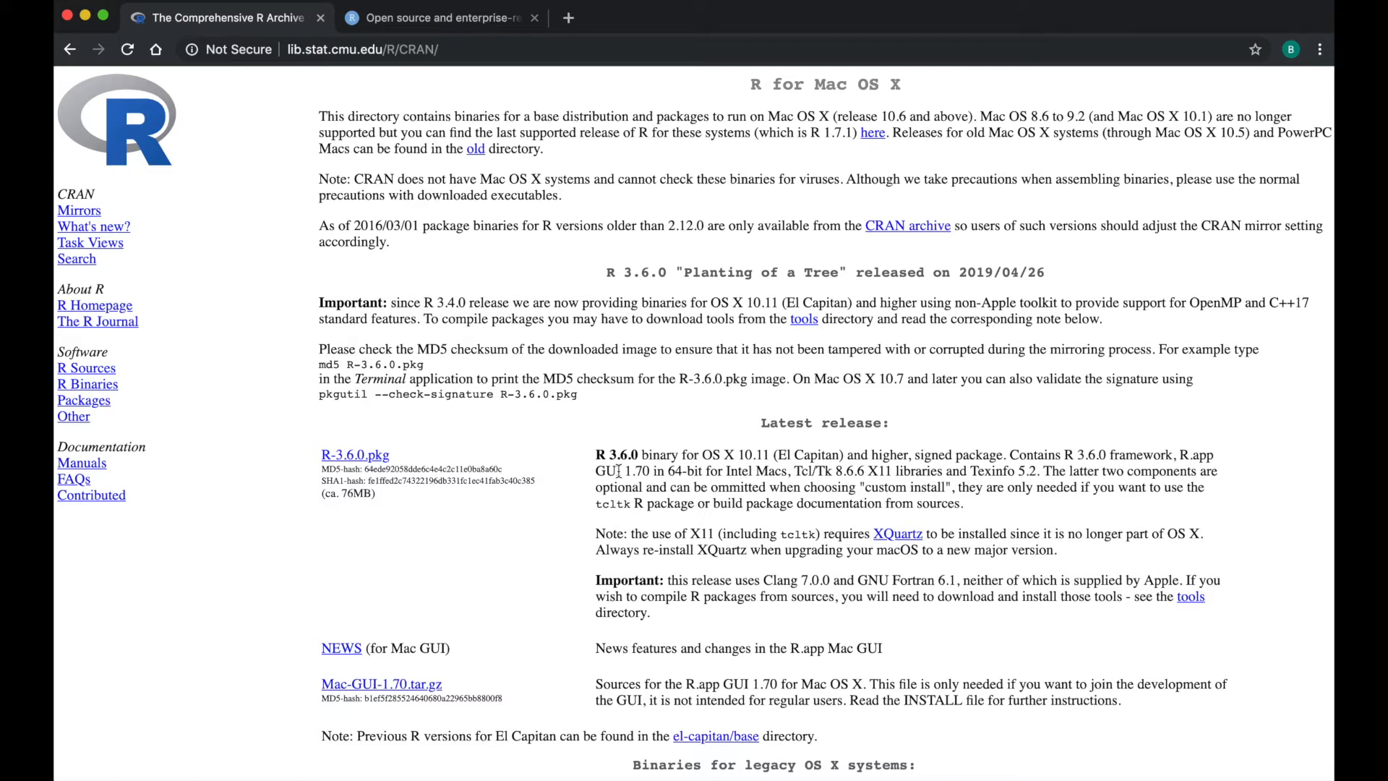
mouse_move(625, 470)
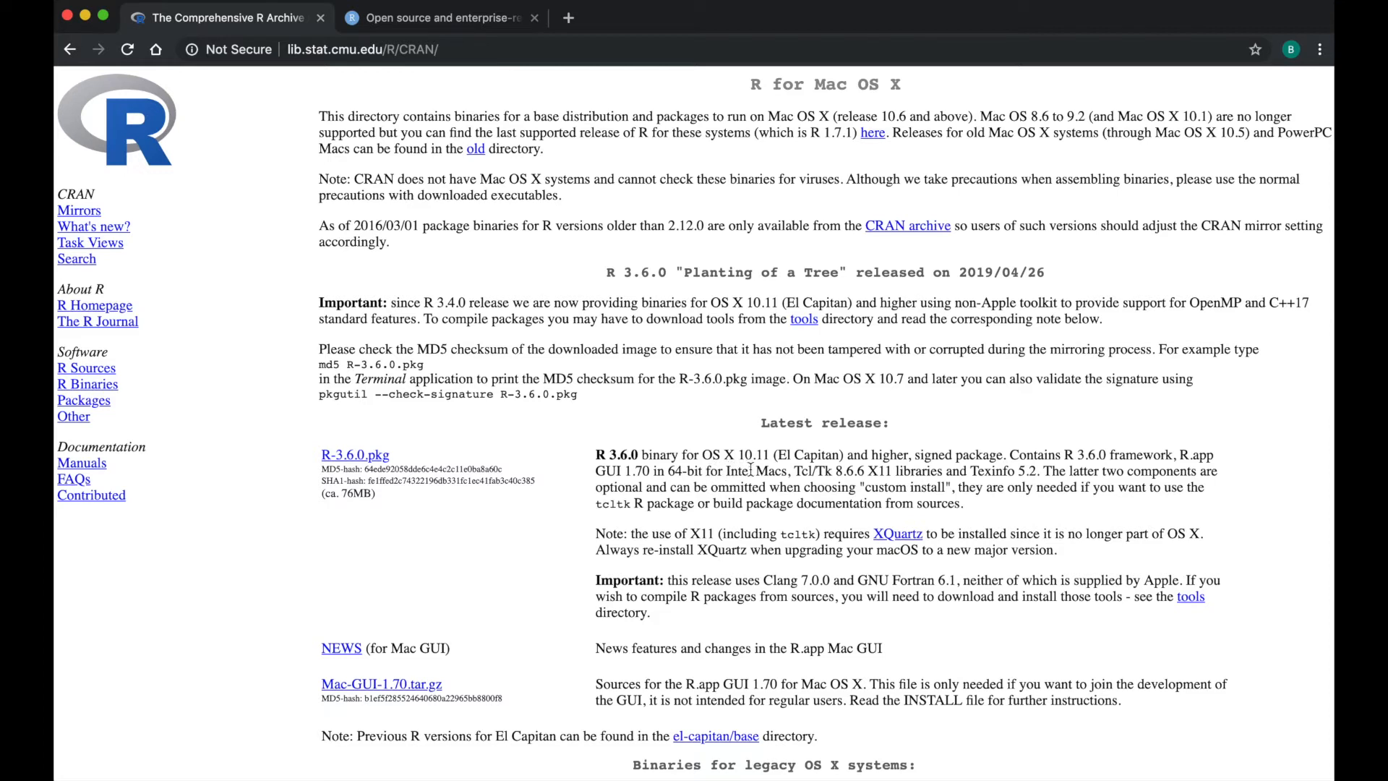
mouse_move(845, 475)
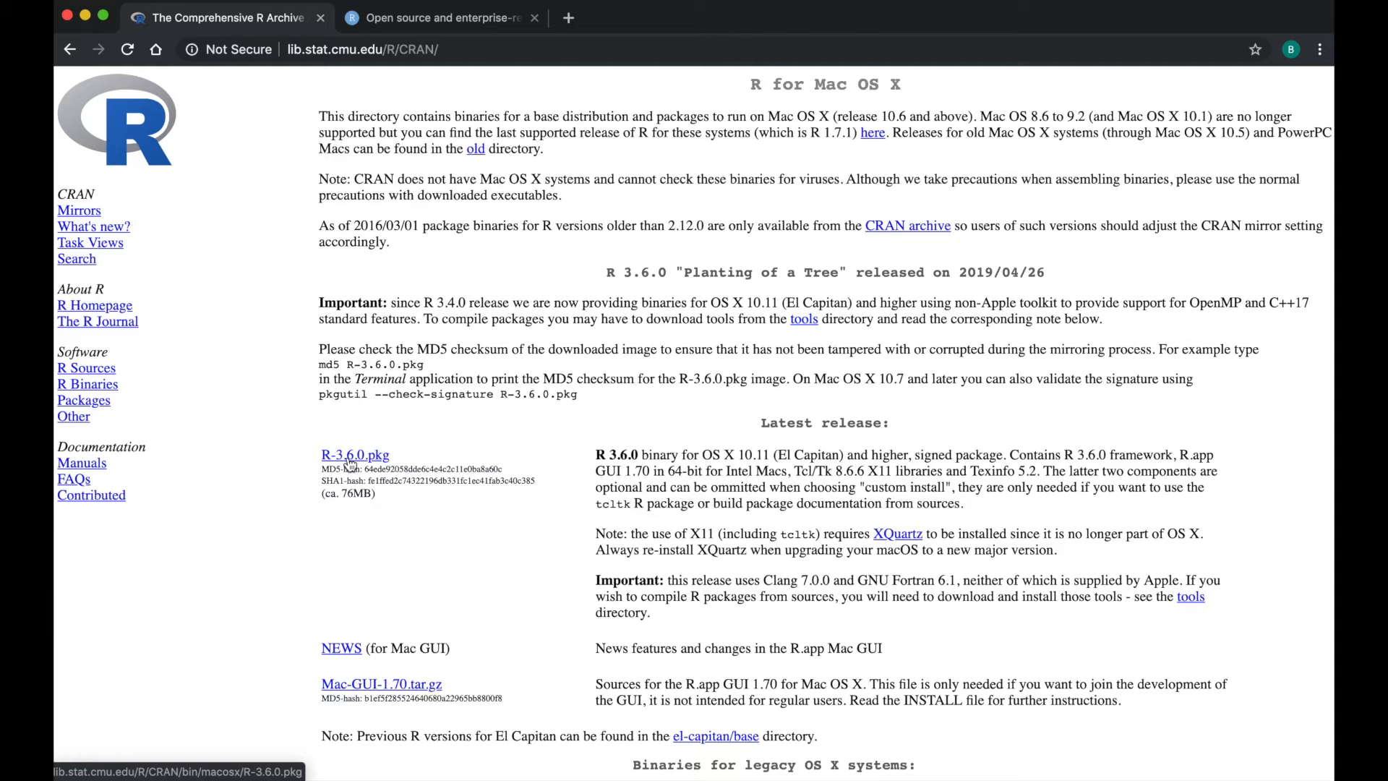
mouse_move(257, 172)
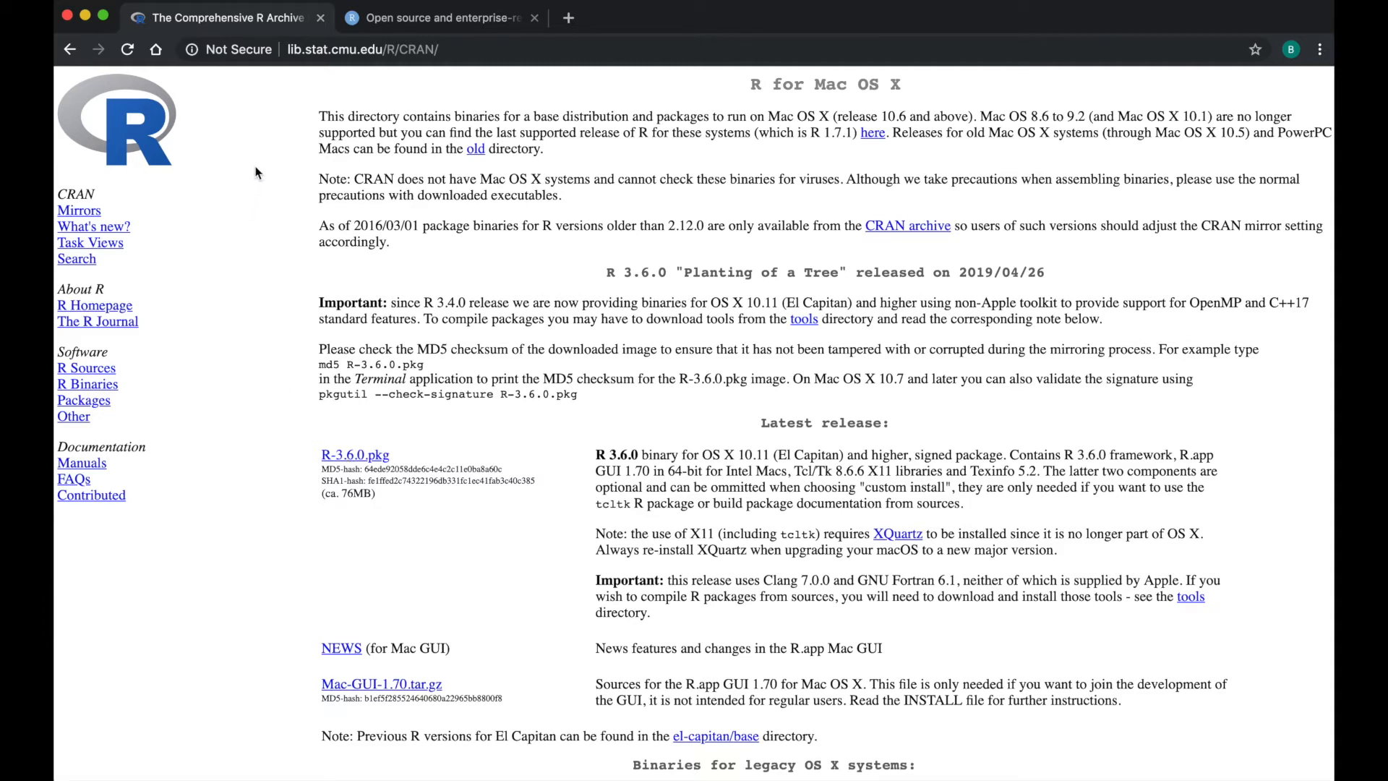
Switch to the rstudio.com tab and scroll to the RStudio product section
left_click(439, 18)
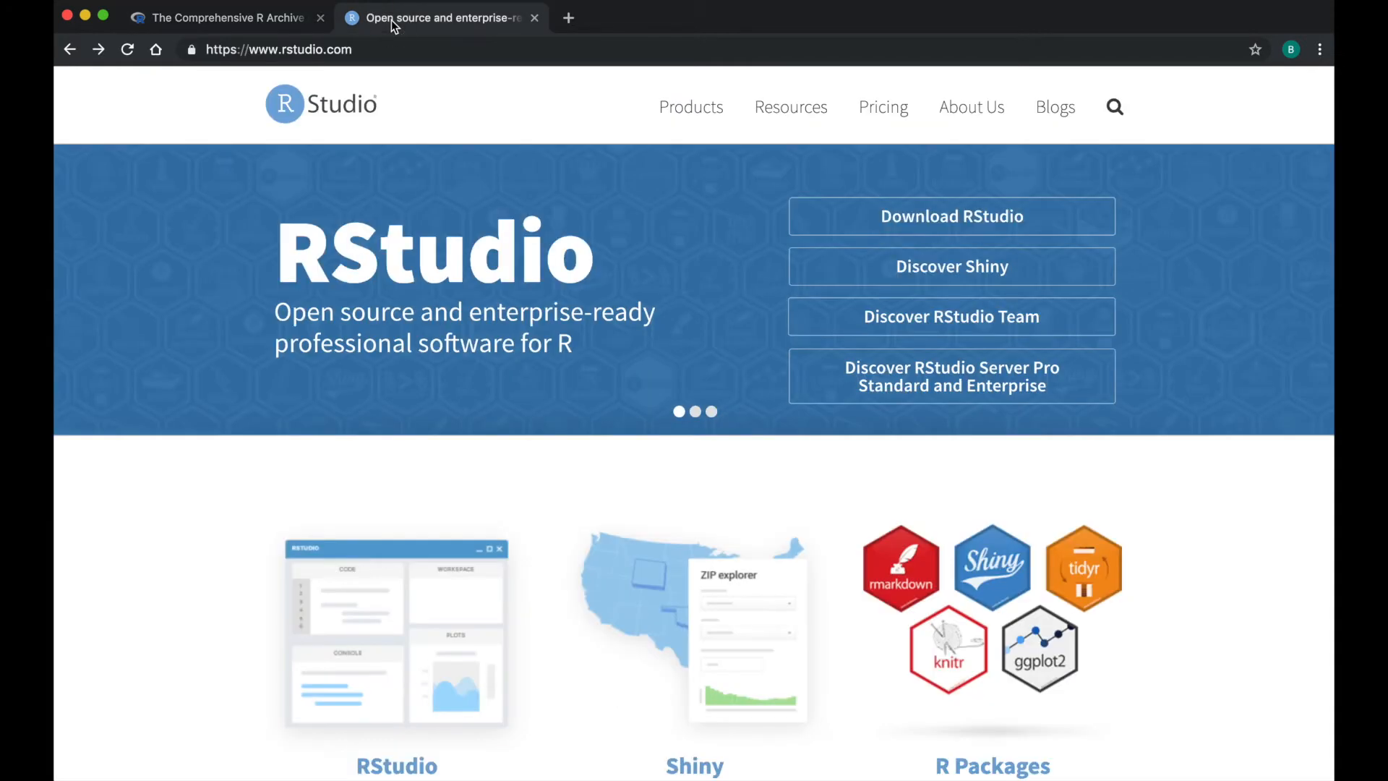
mouse_move(464, 98)
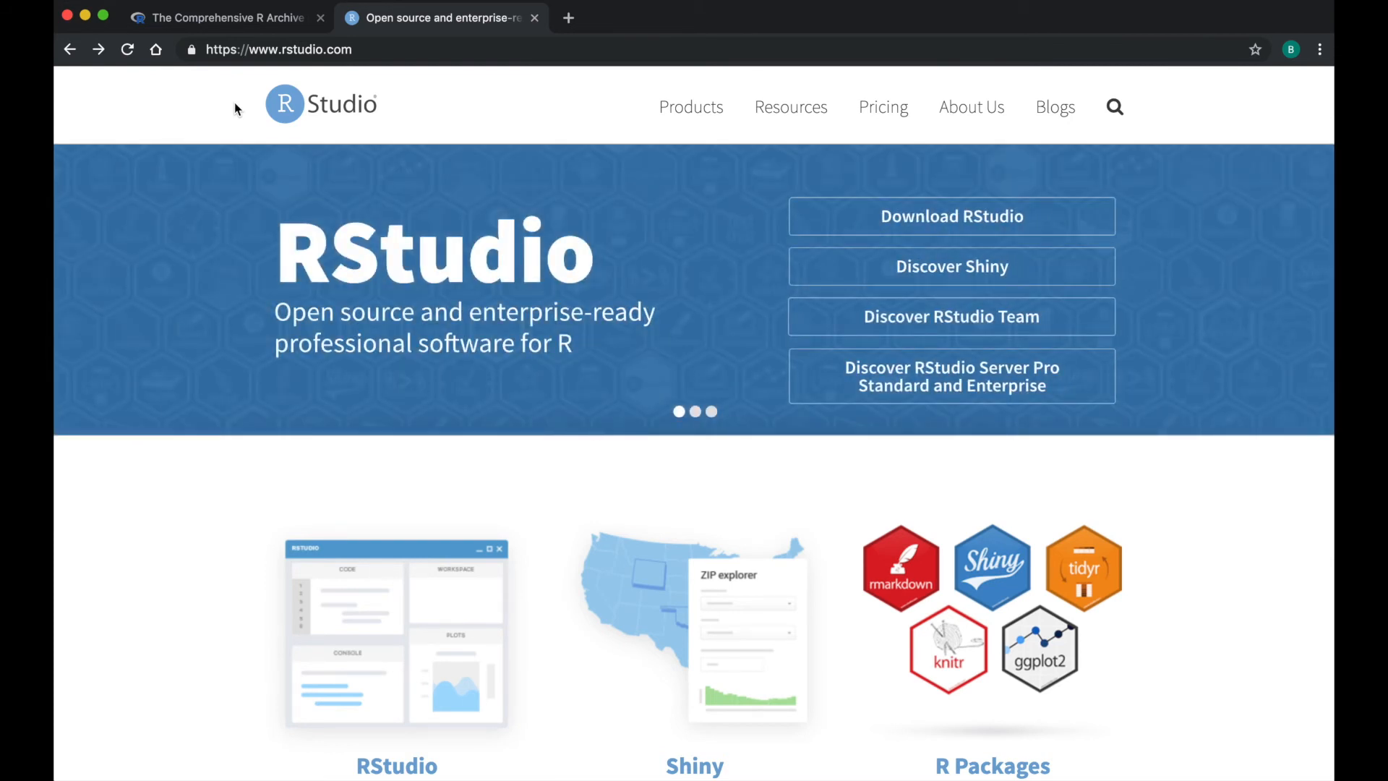
scroll("down", 3)
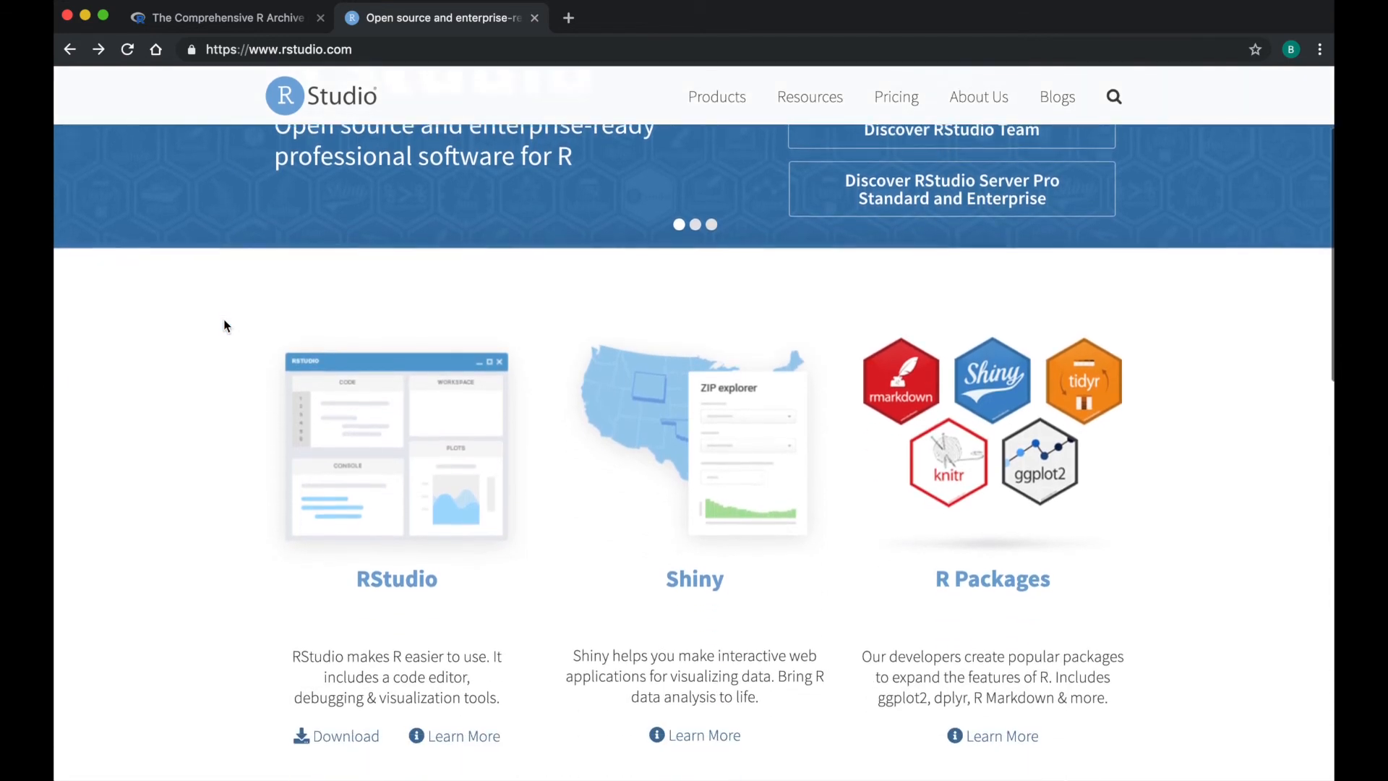
scroll("down", 3)
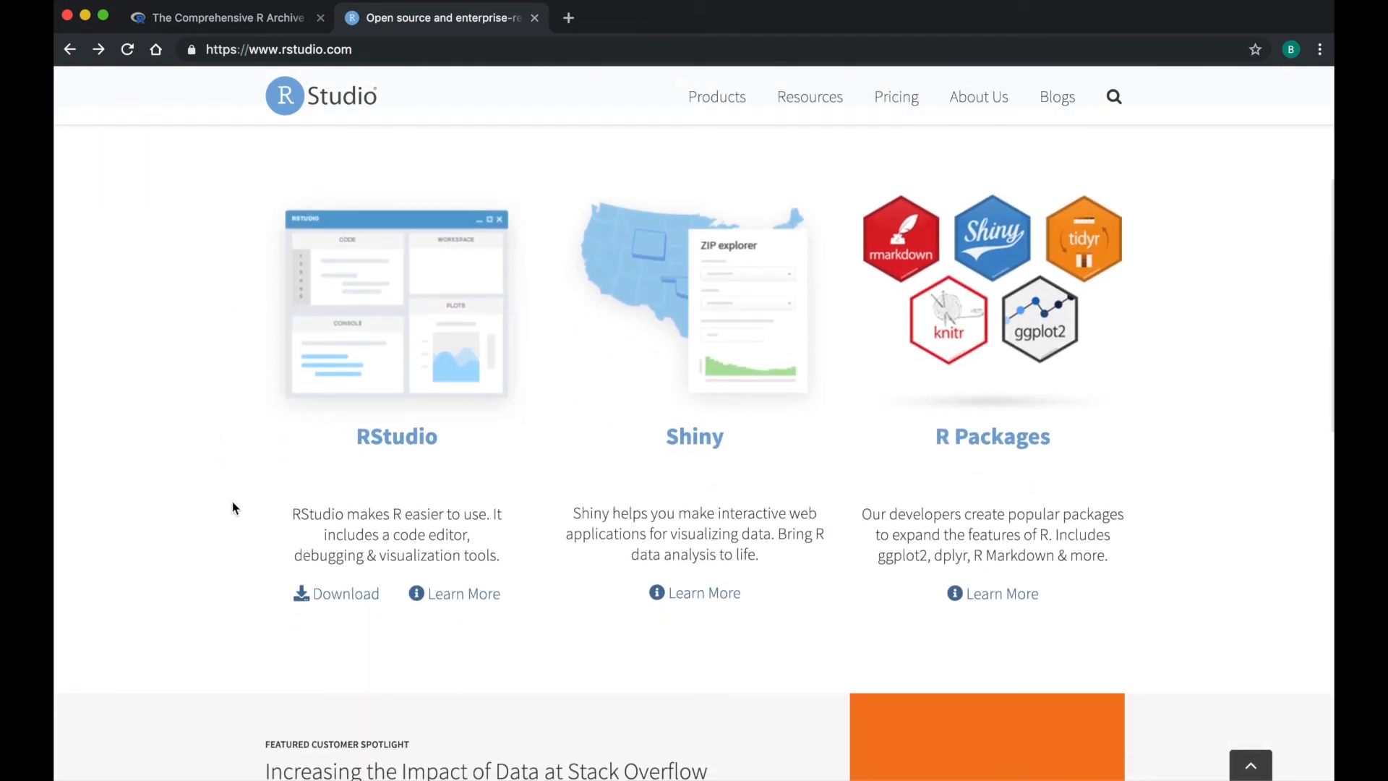
mouse_move(347, 614)
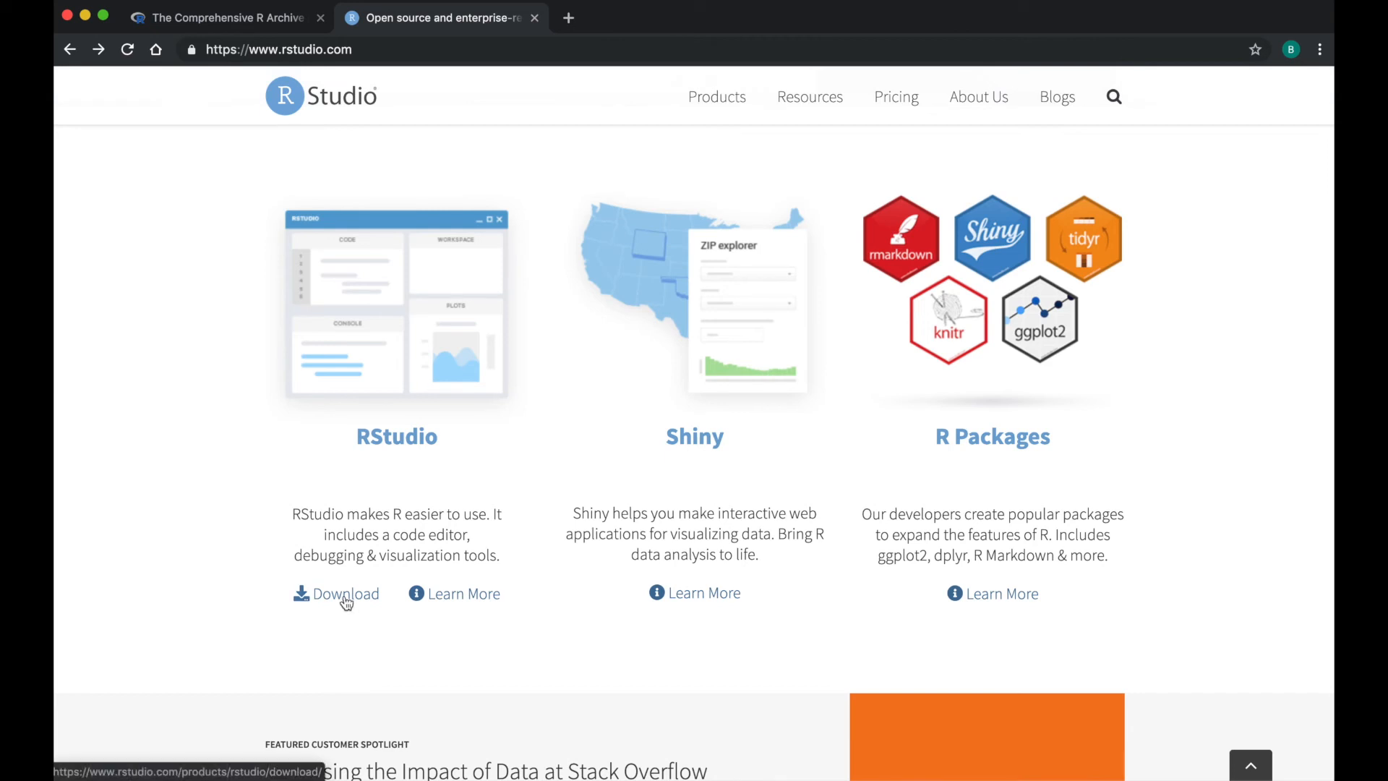
Go to the Download RStudio page comparing Desktop and Server editions
left_click(344, 592)
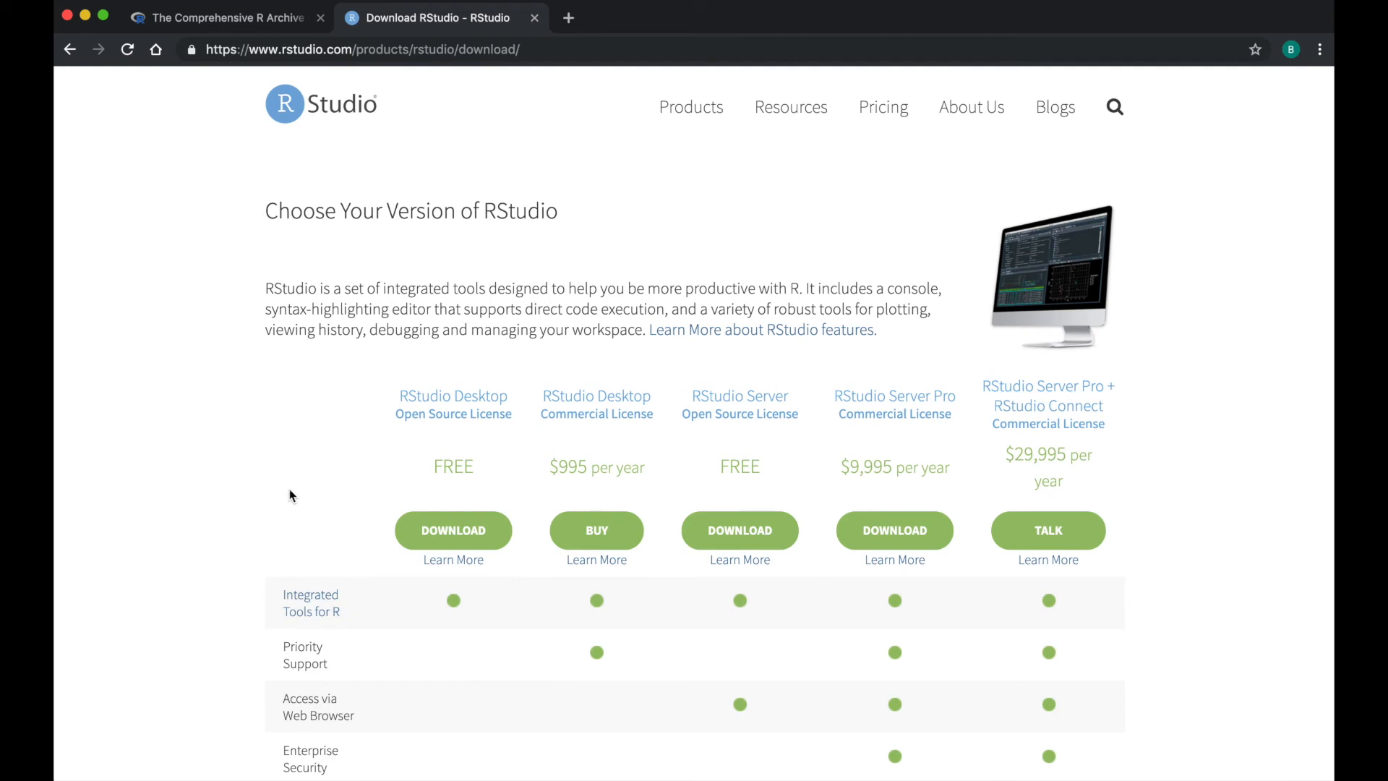
mouse_move(246, 321)
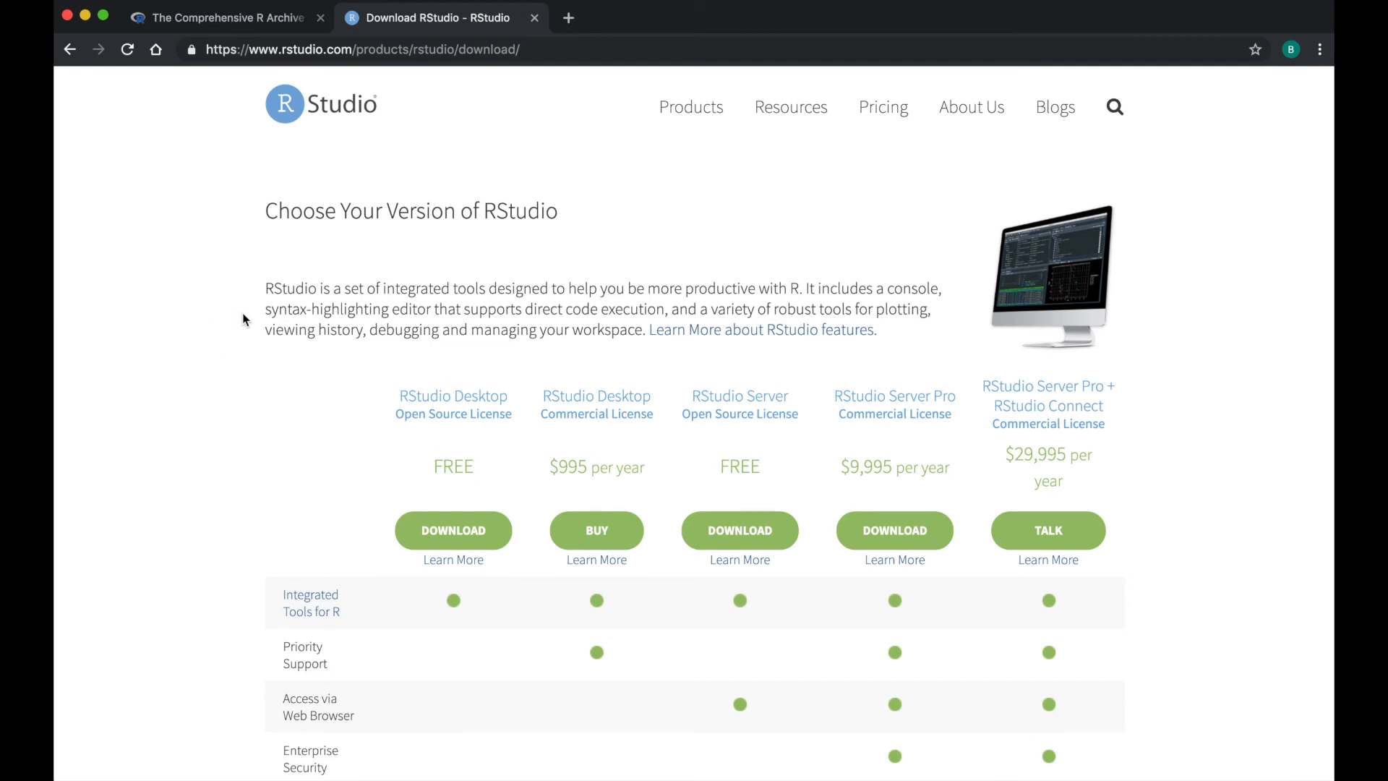
mouse_move(246, 334)
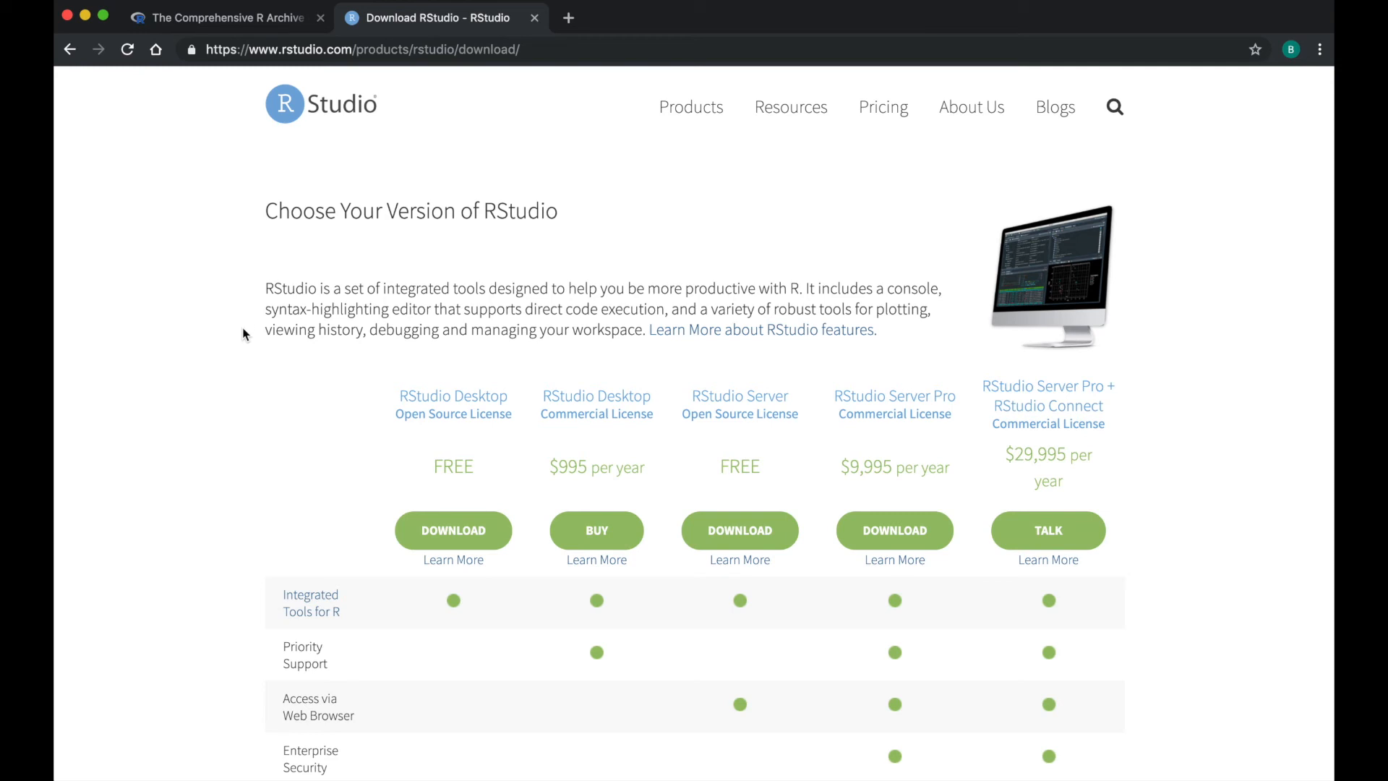
mouse_move(360, 523)
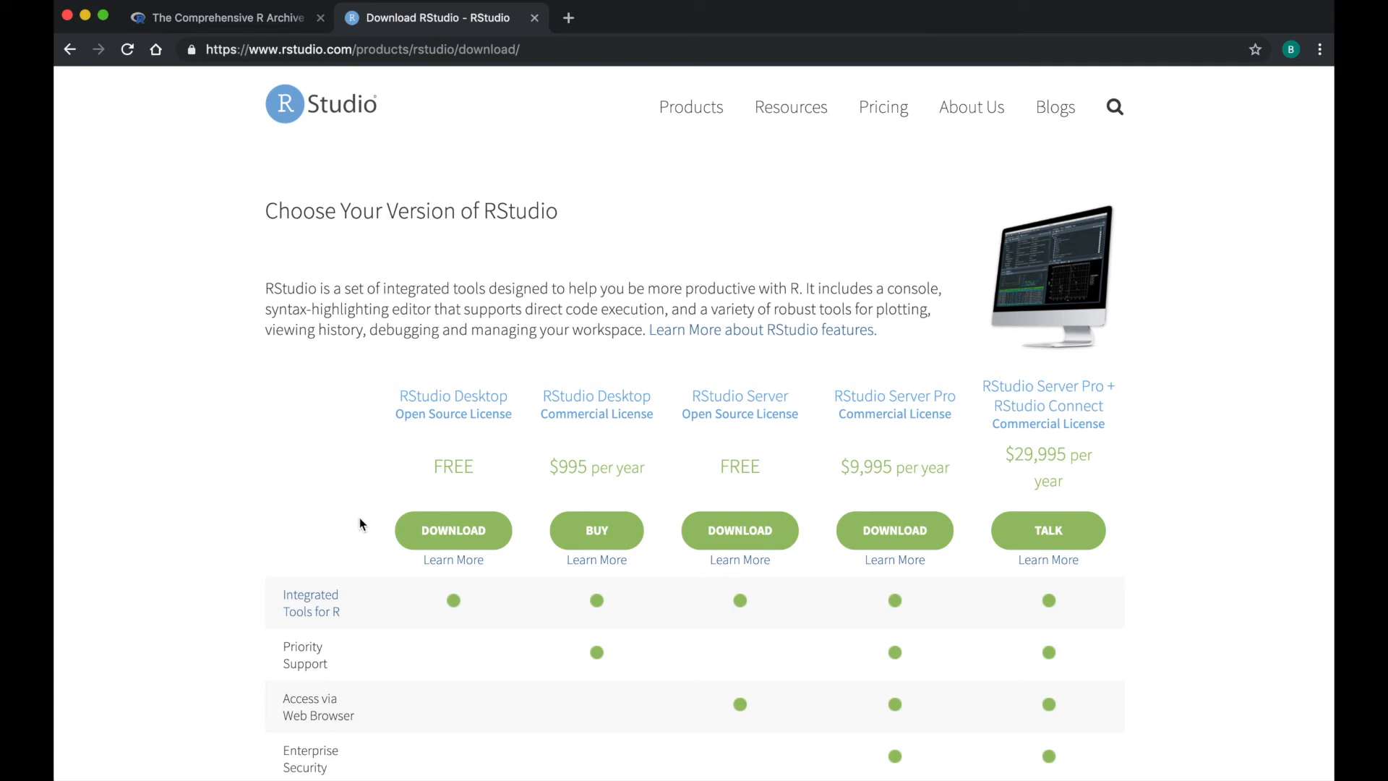
mouse_move(421, 444)
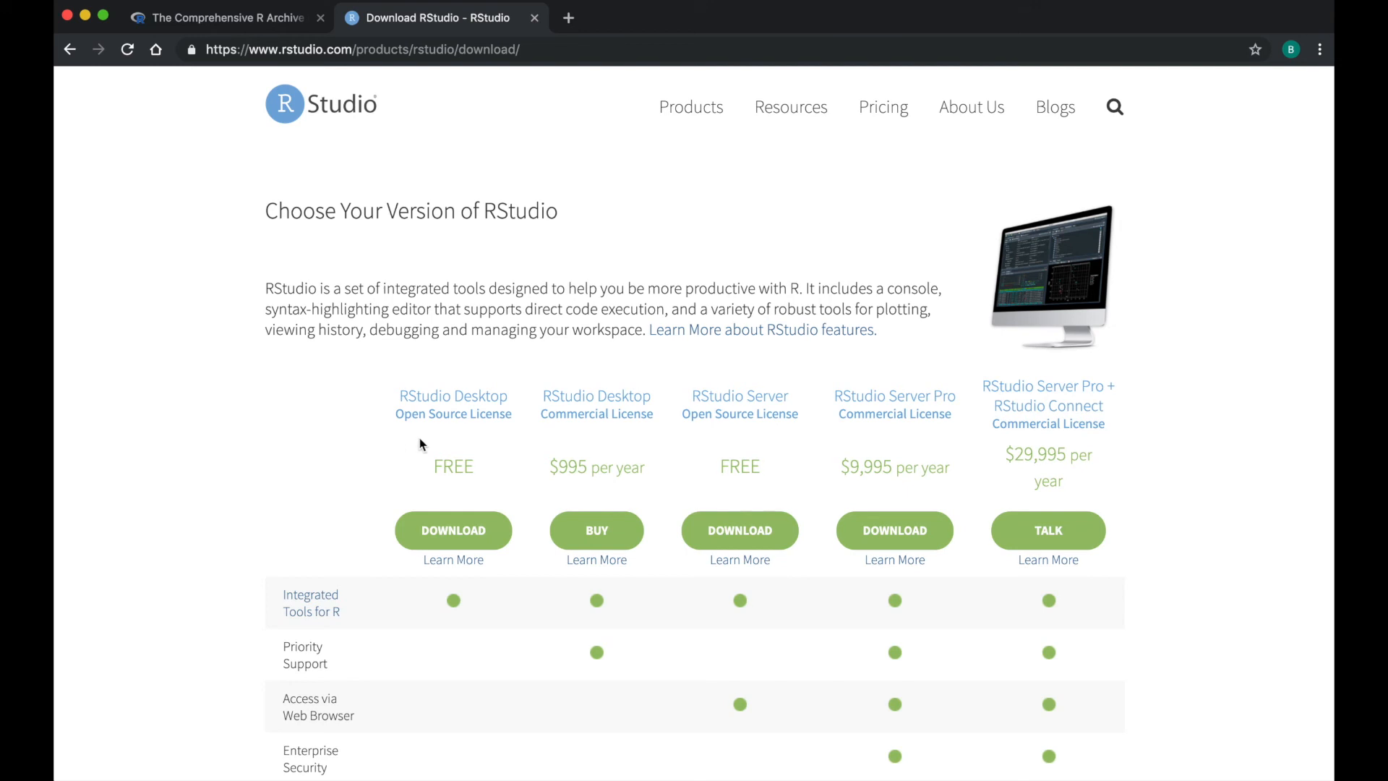
mouse_move(443, 444)
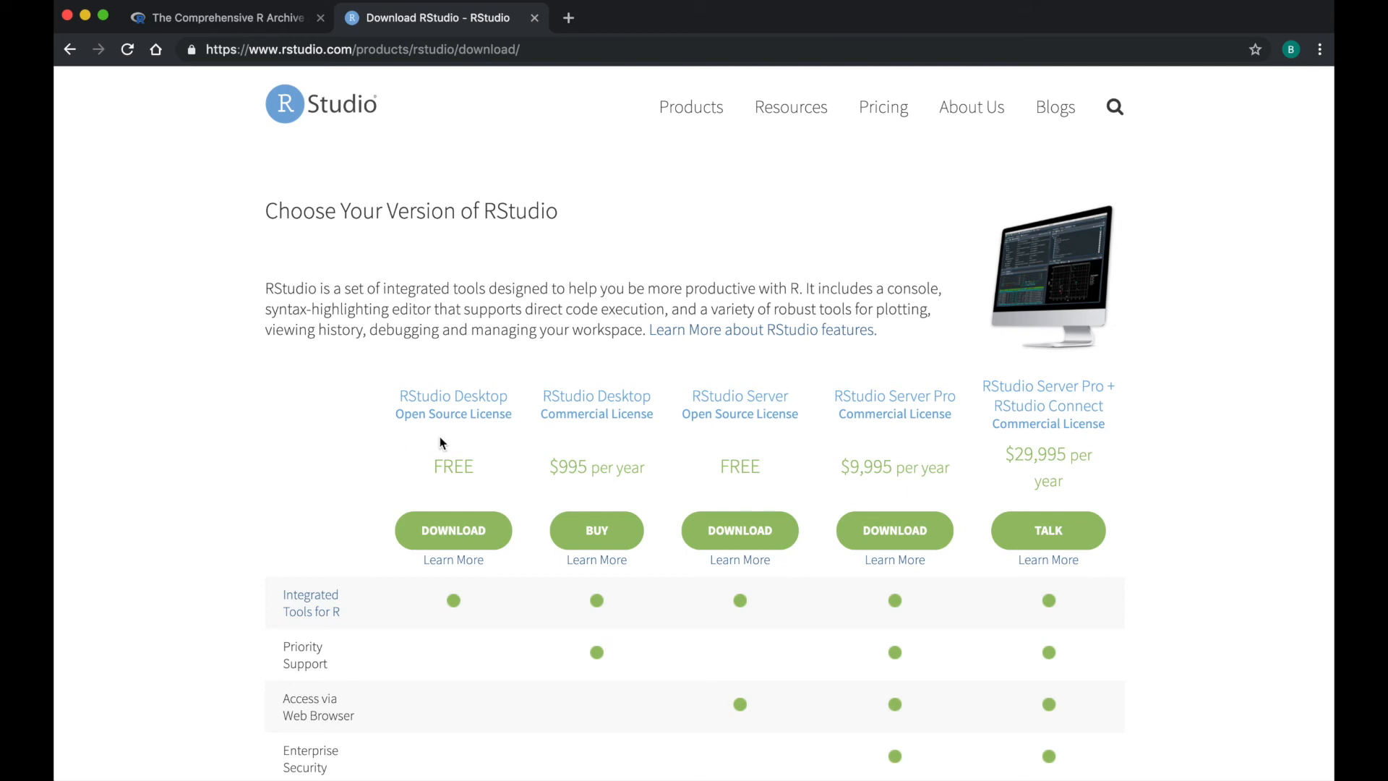
mouse_move(452, 530)
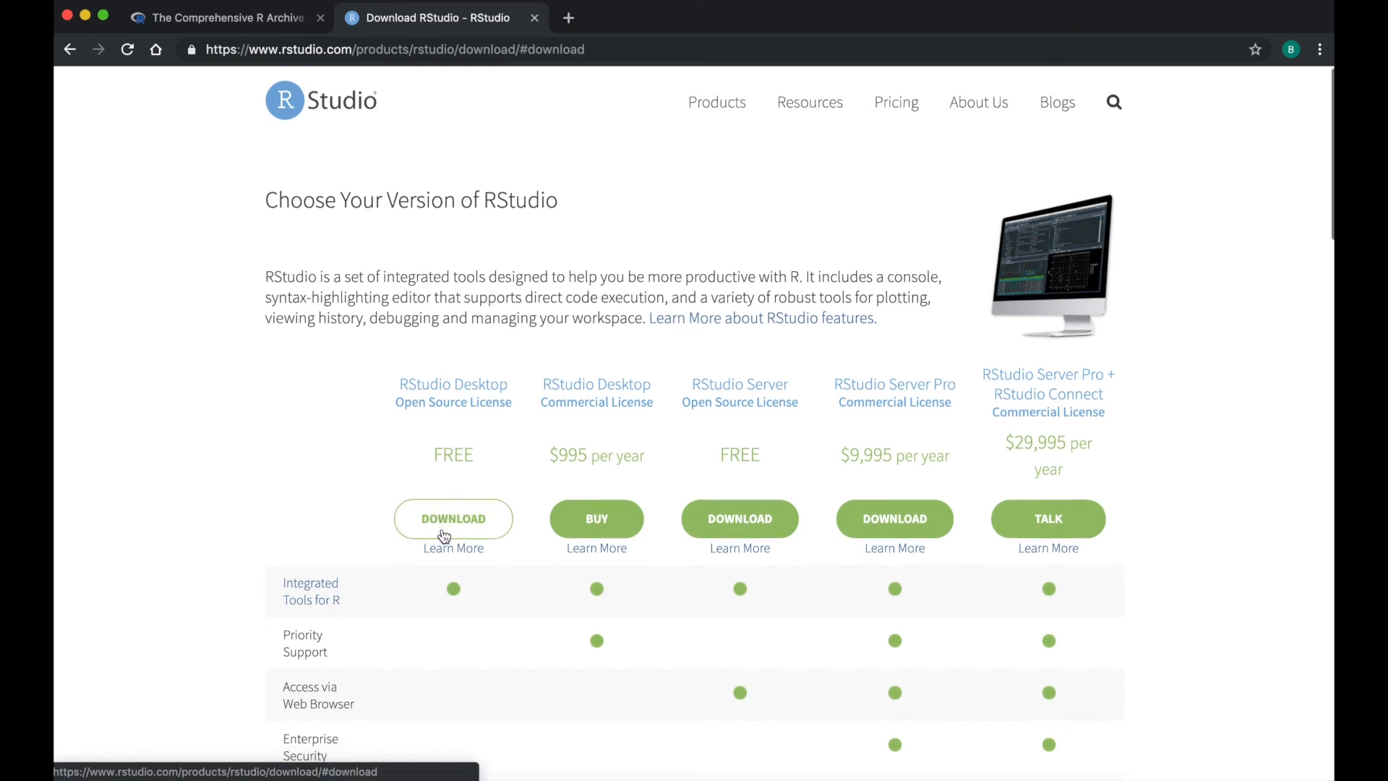
Choose the free RStudio Desktop open source edition and download RStudio 1.2.1335 for Mac OS X 10.12+
left_click(453, 518)
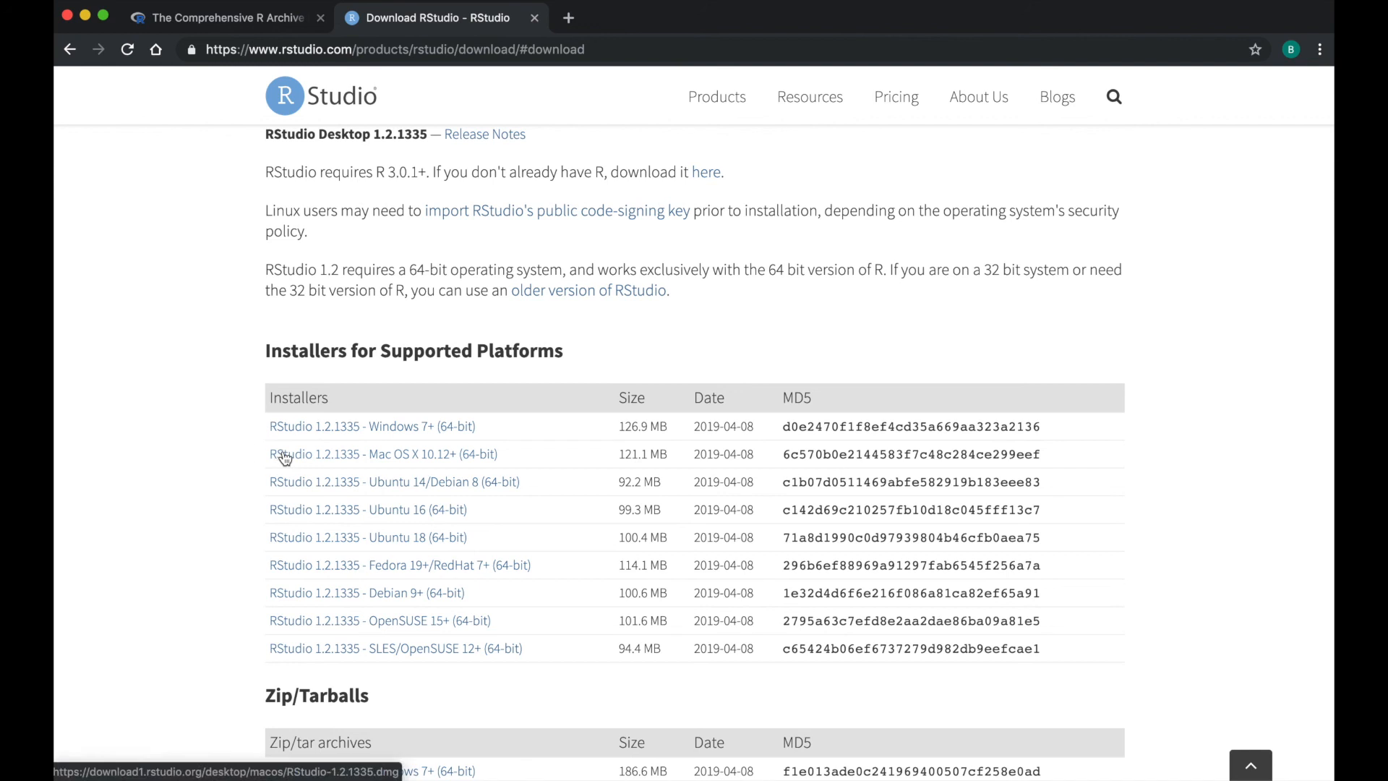
left_click(383, 452)
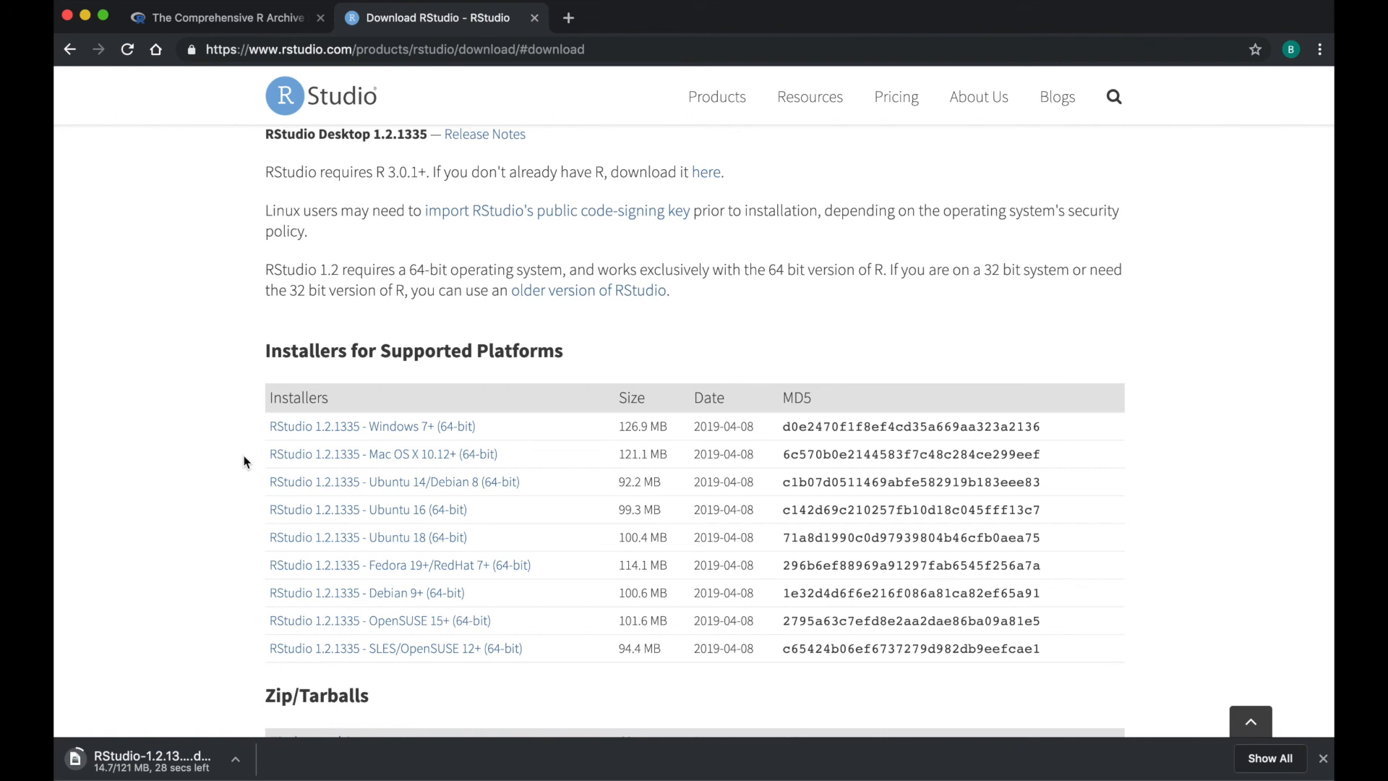
mouse_move(258, 545)
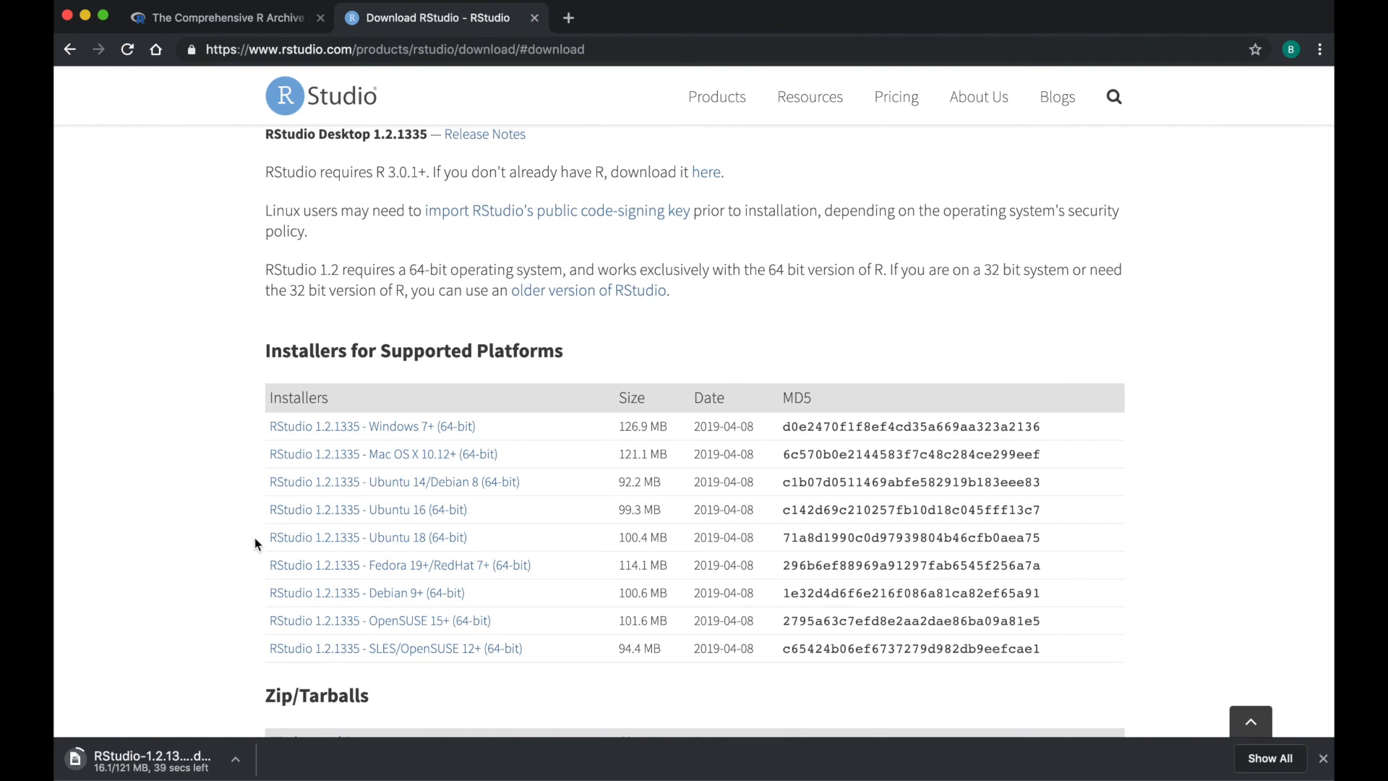
mouse_move(258, 725)
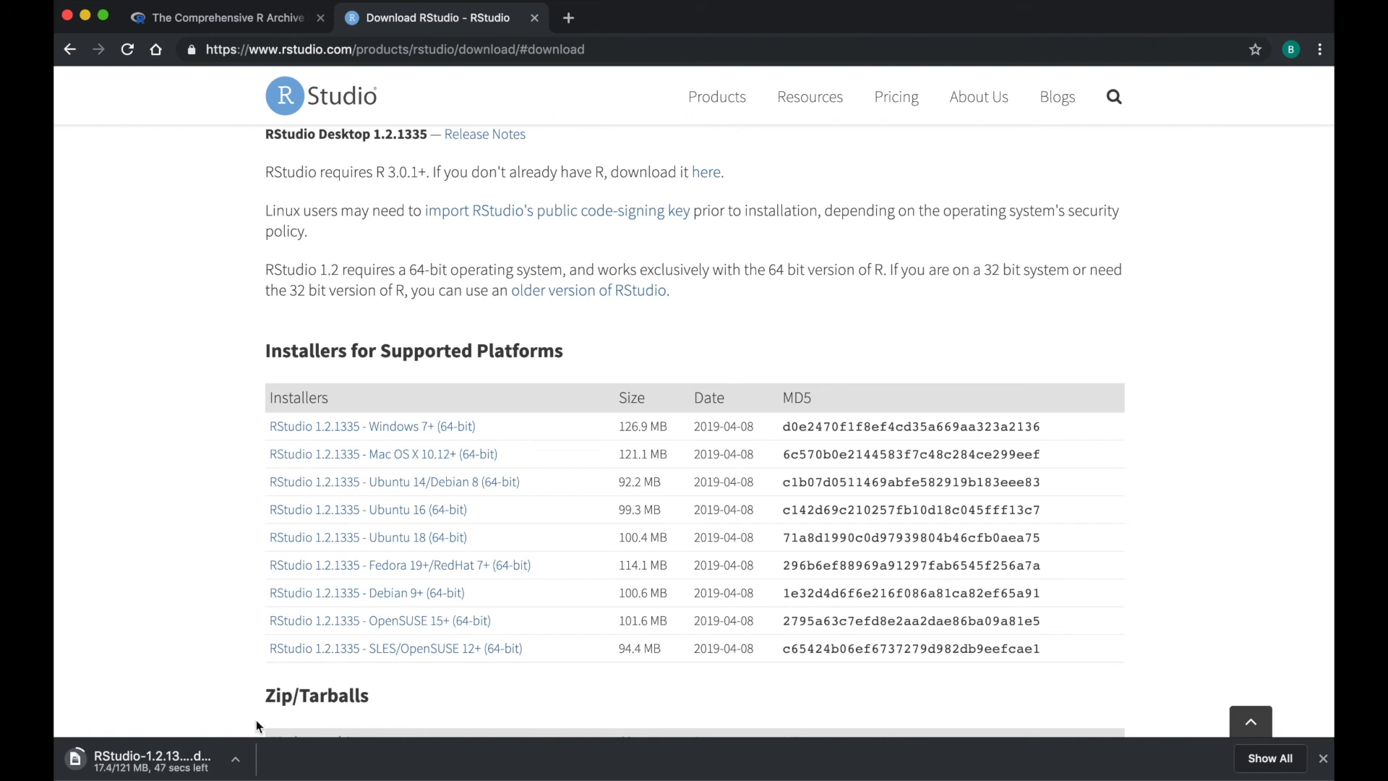